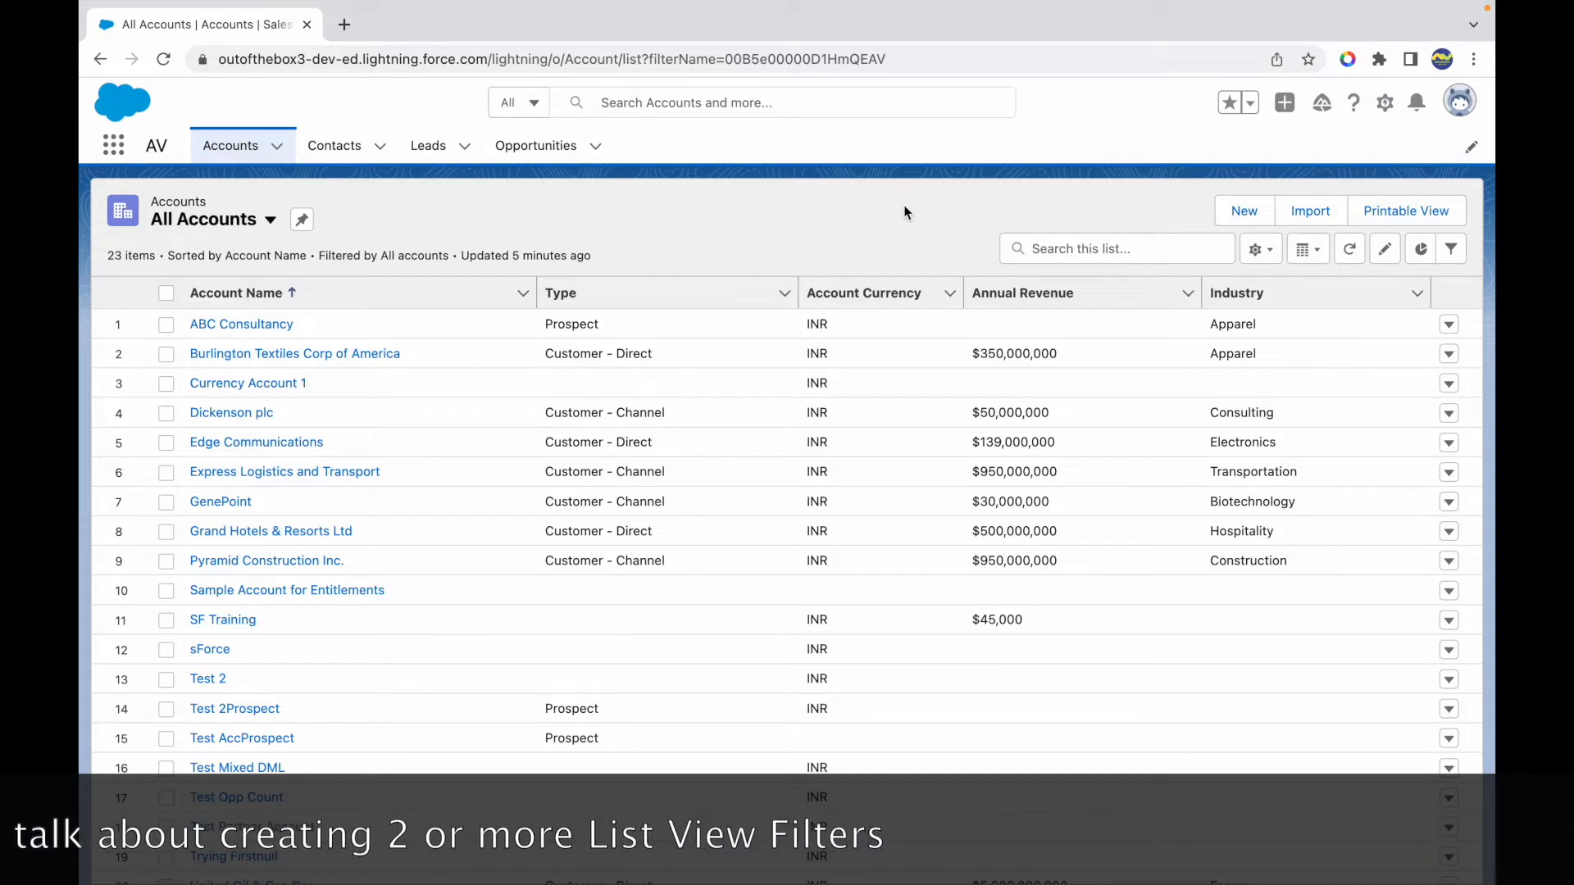
pyautogui.moveTo(321, 336)
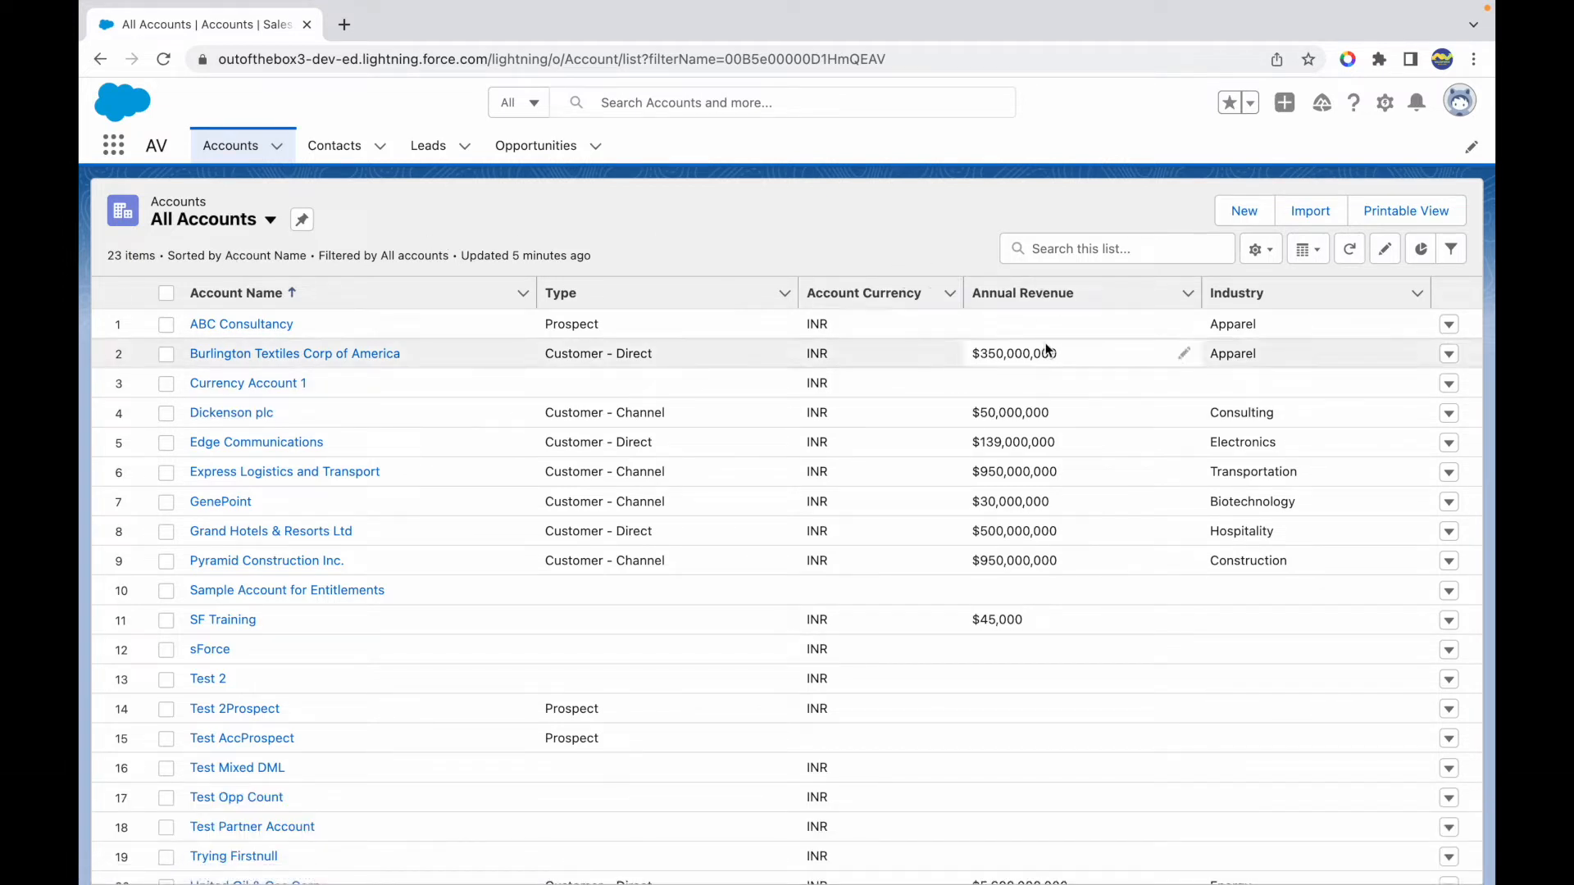
# Step: Add a filter Industry equals Apparel to the All Accounts list view
pyautogui.click(1449, 247)
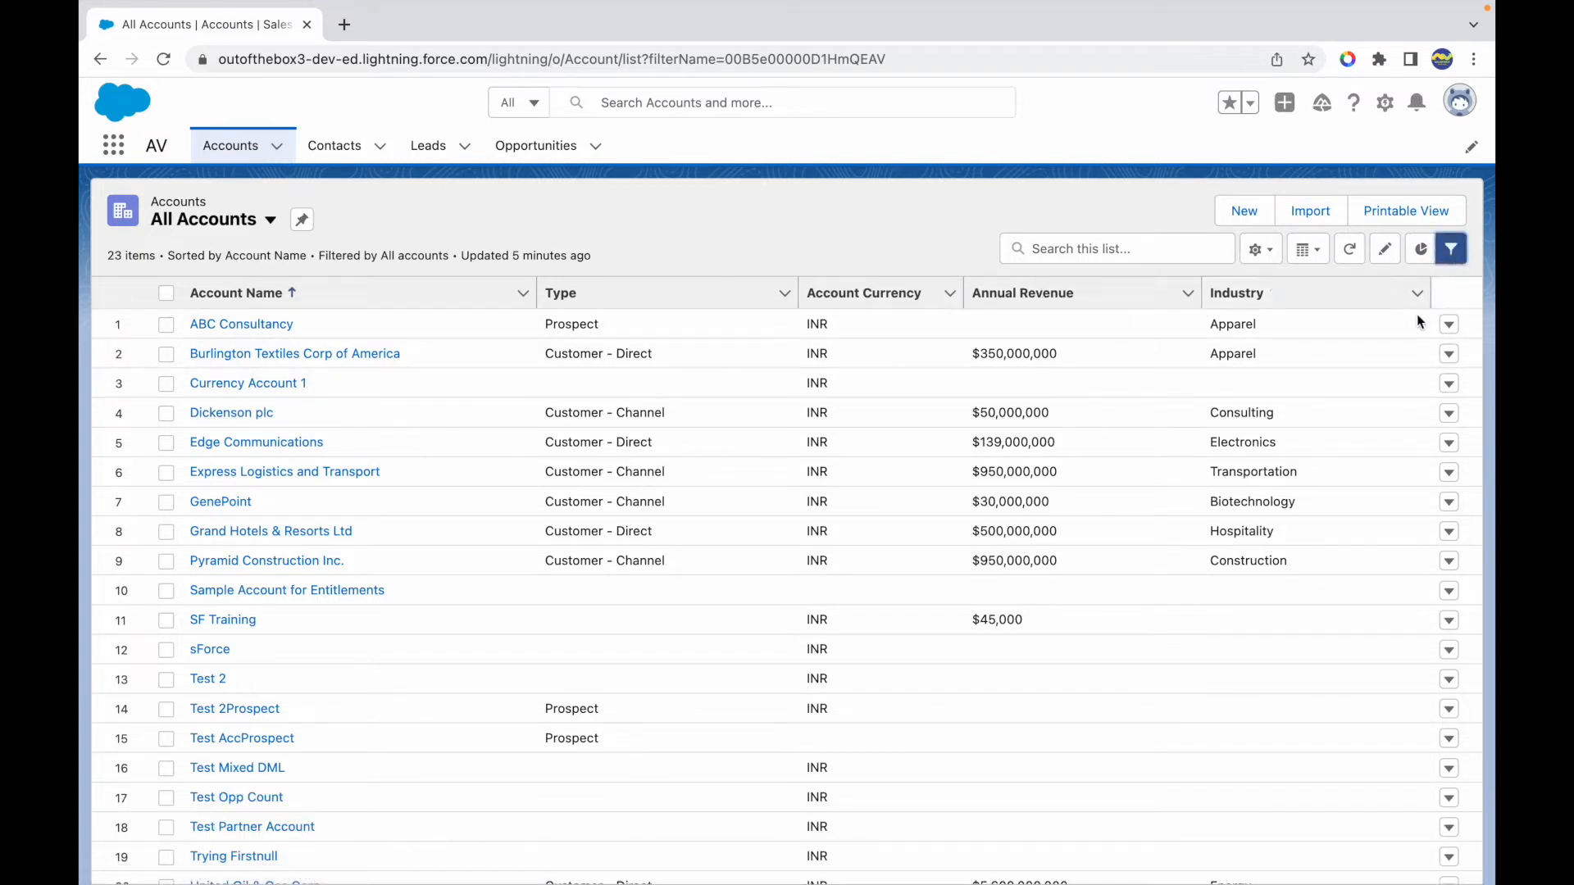
pyautogui.click(1449, 247)
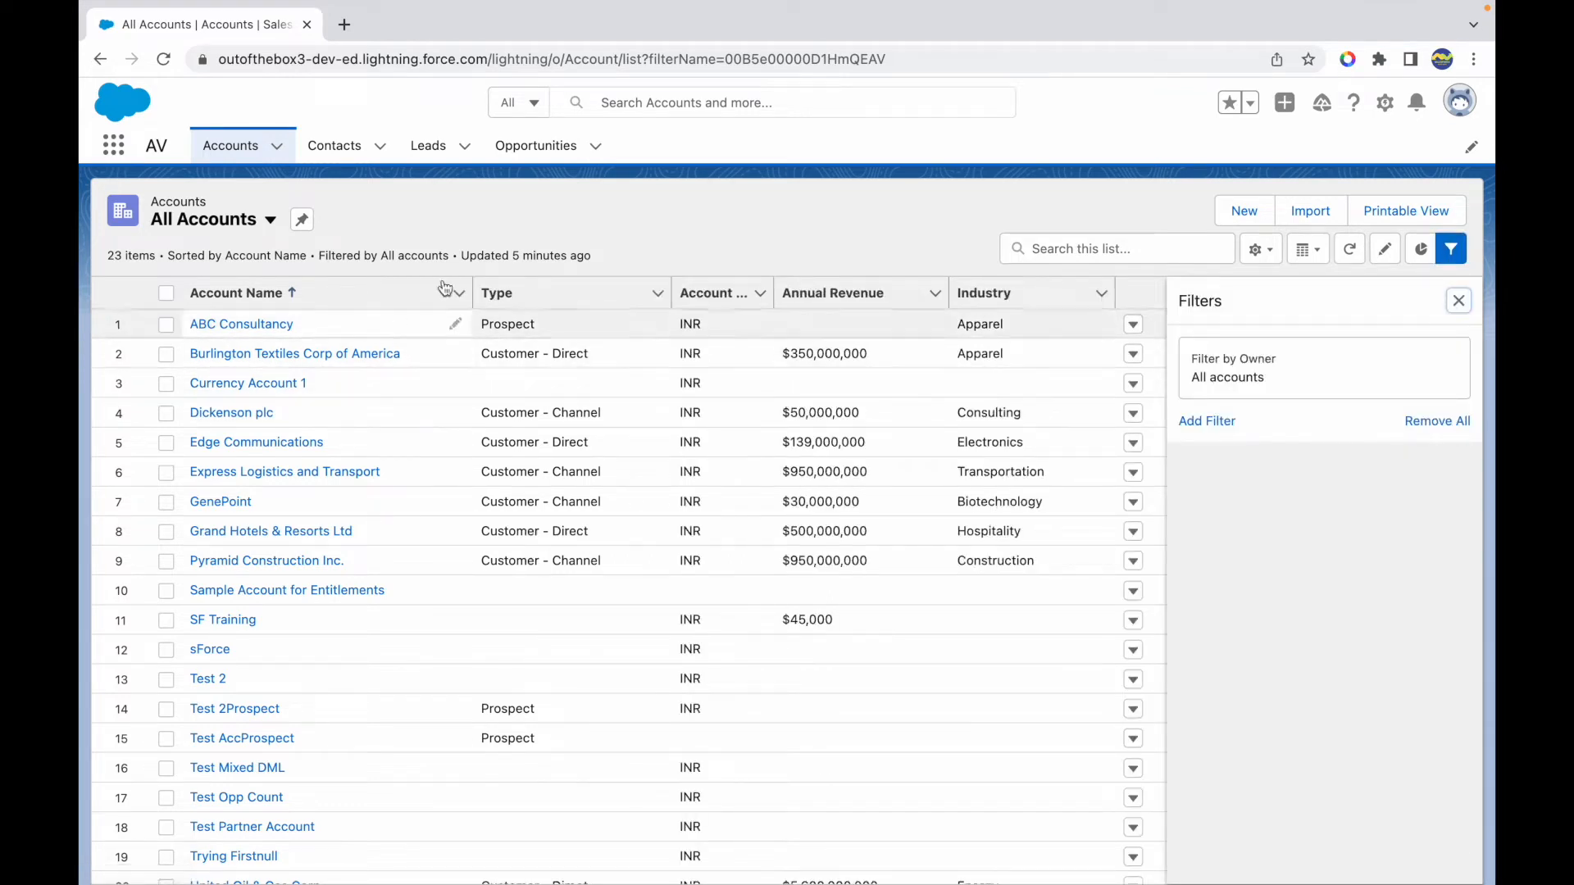
pyautogui.click(988, 292)
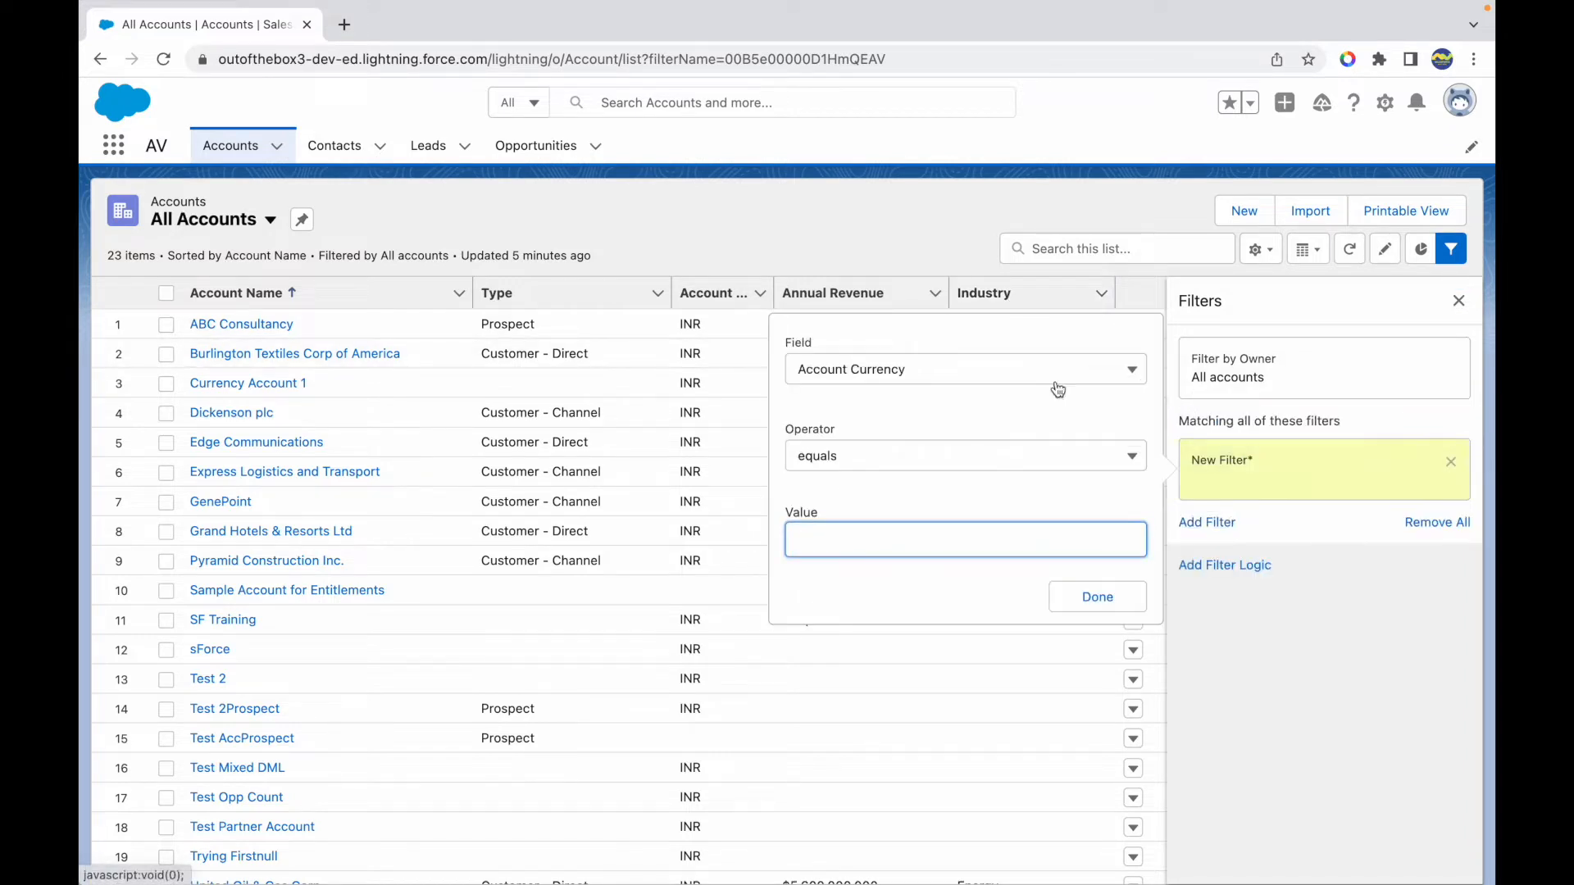
pyautogui.click(964, 368)
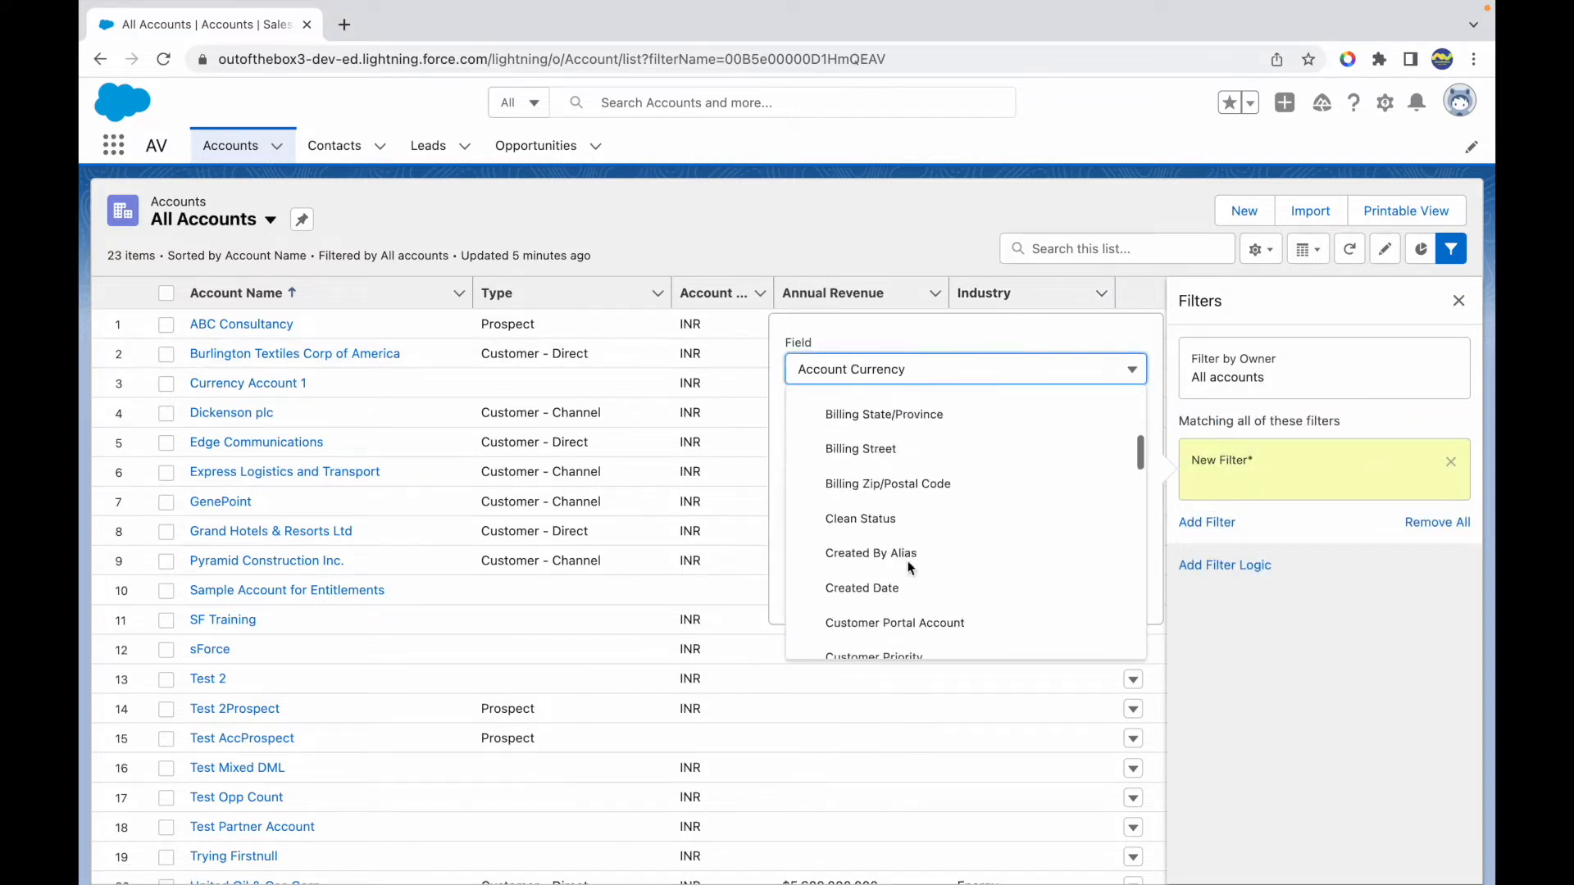
pyautogui.scroll(-3)
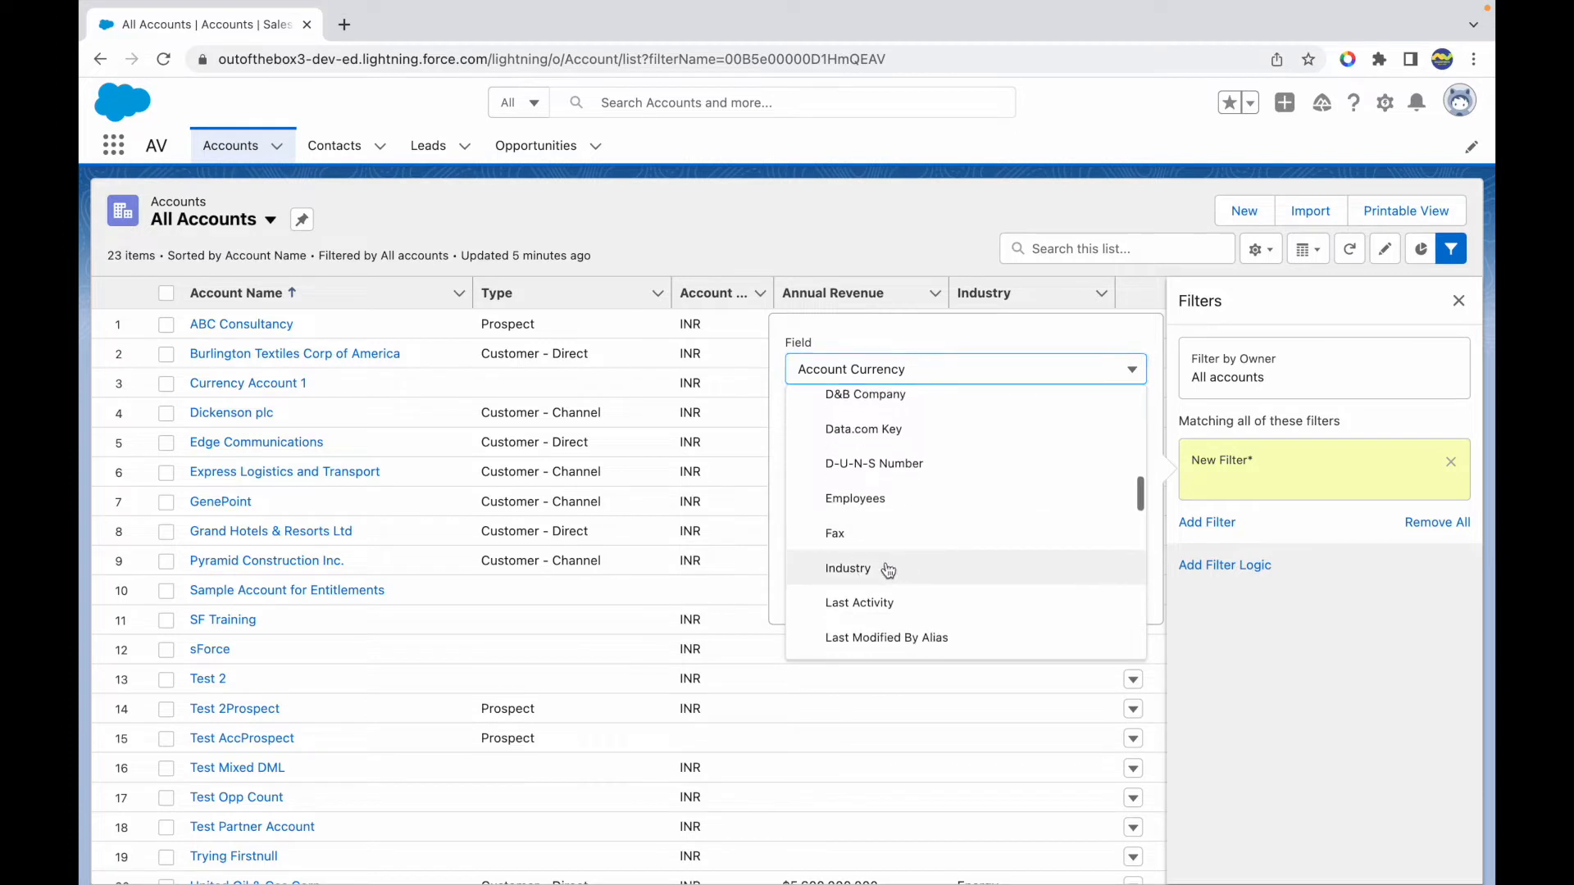
pyautogui.click(848, 567)
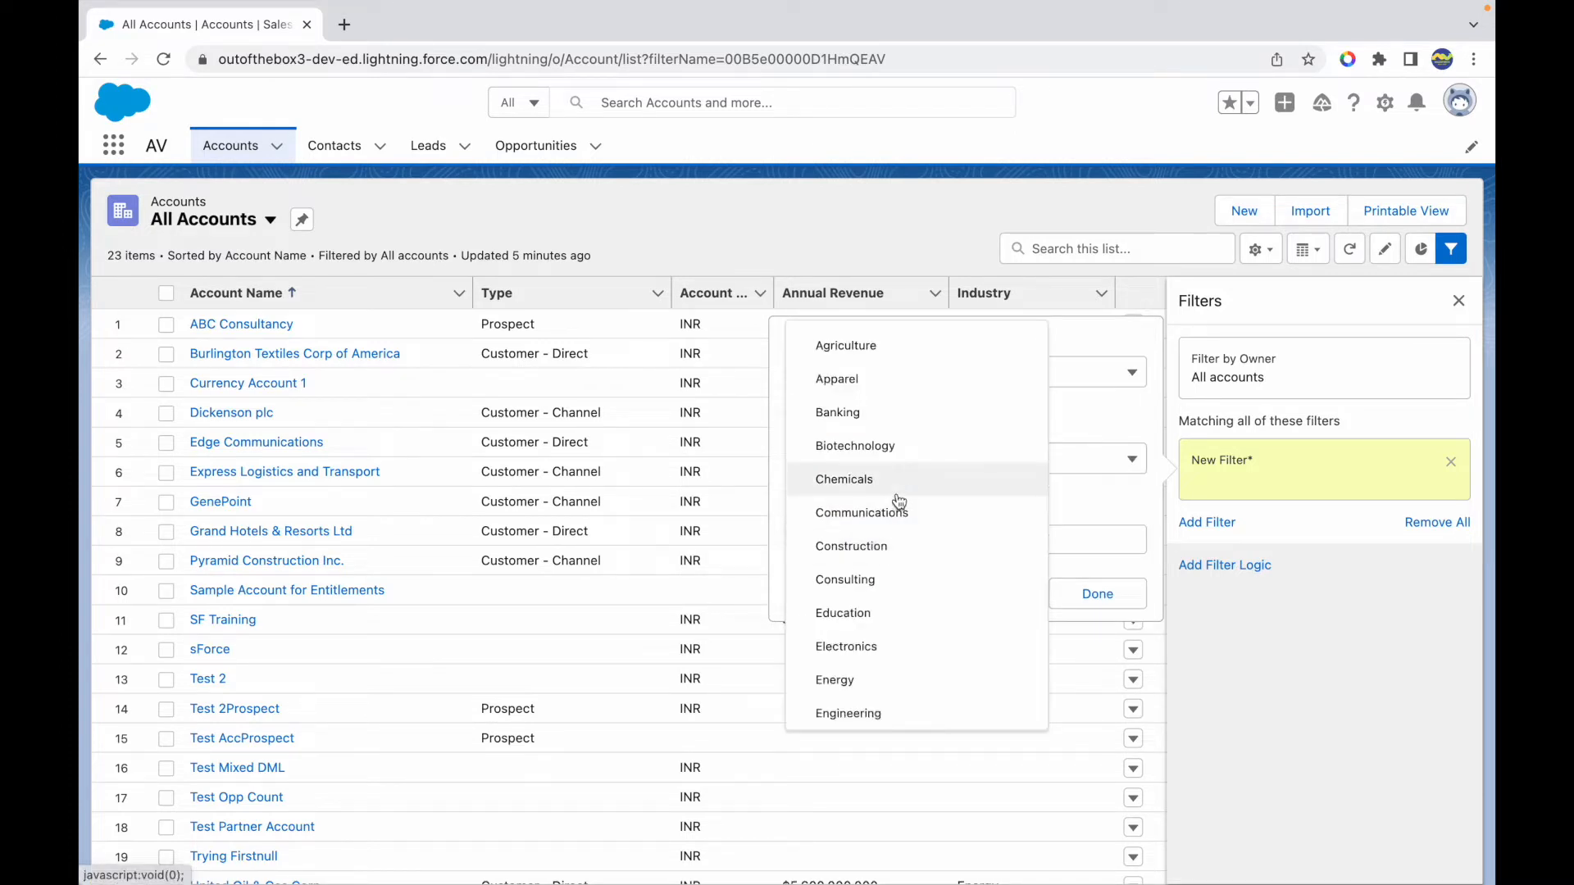
pyautogui.moveTo(854, 383)
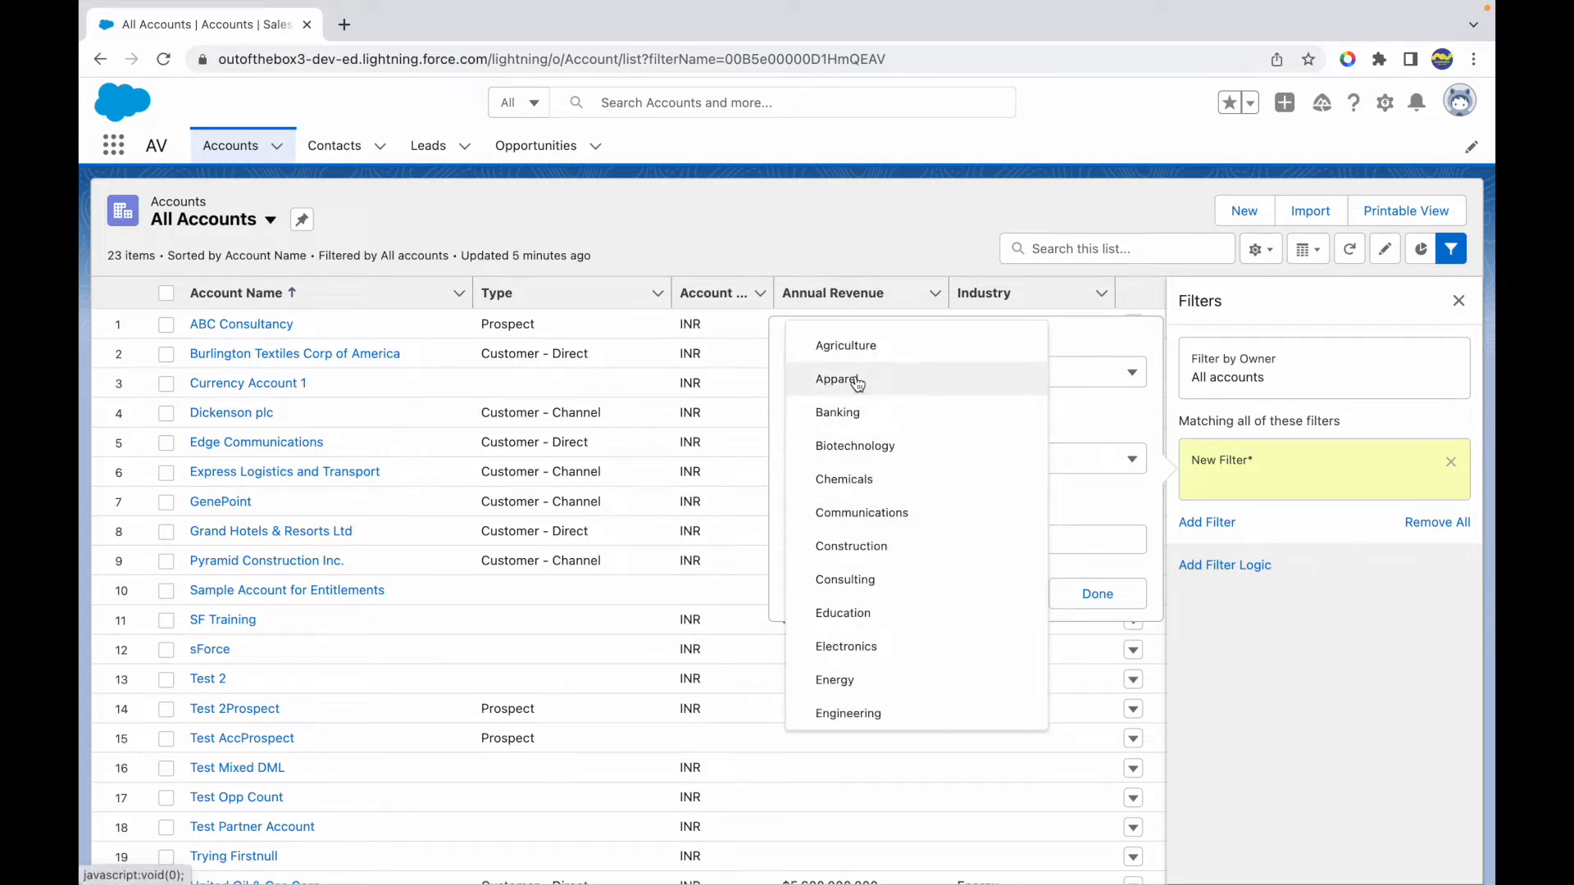
pyautogui.click(838, 379)
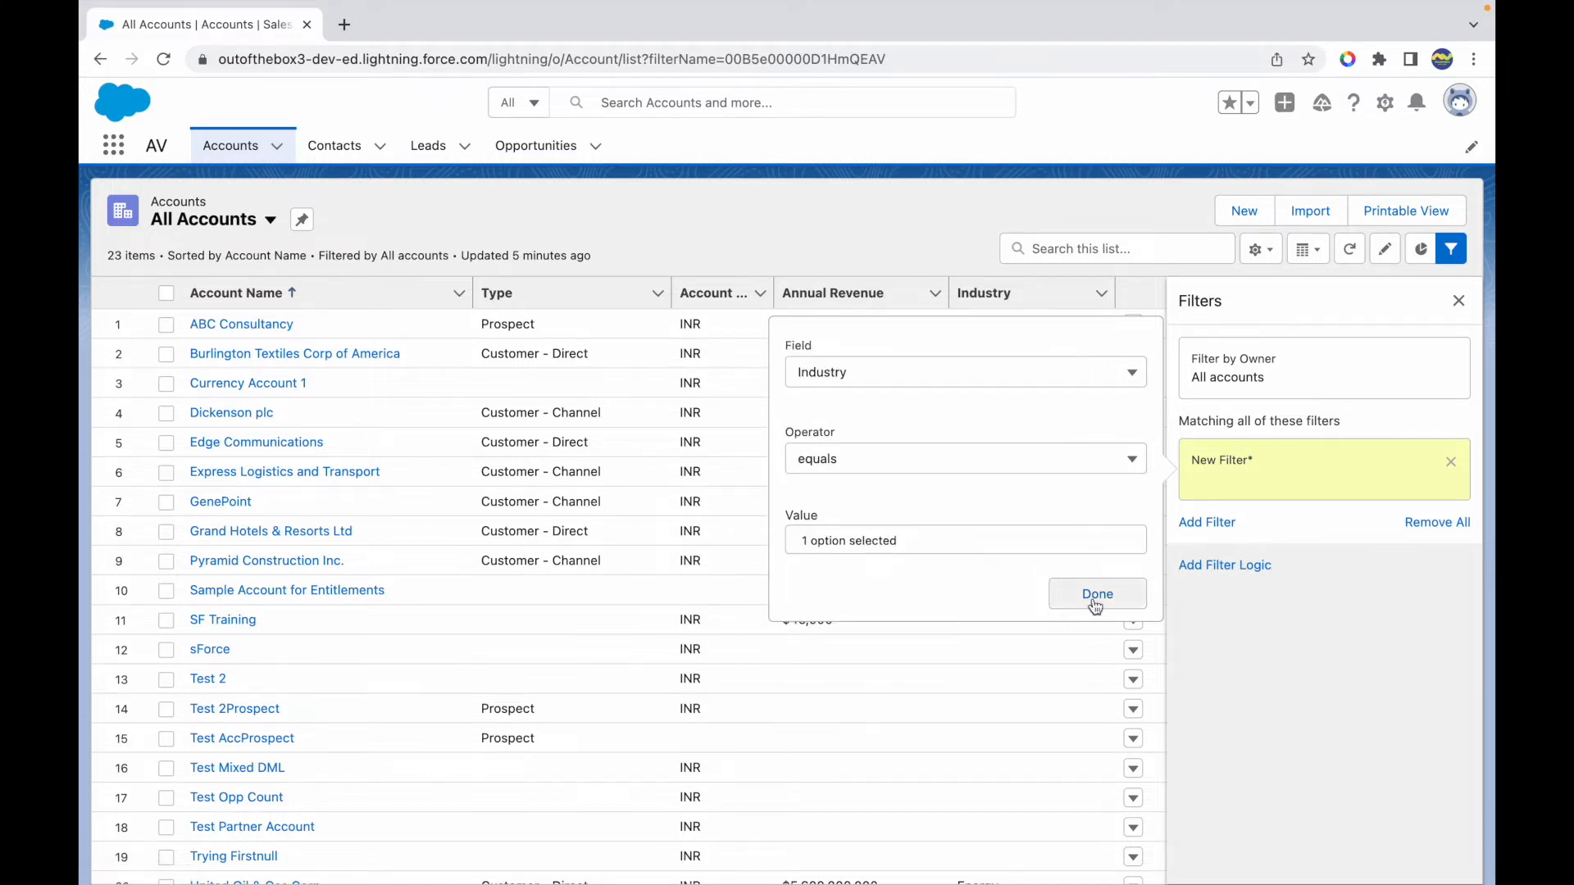
pyautogui.click(1097, 594)
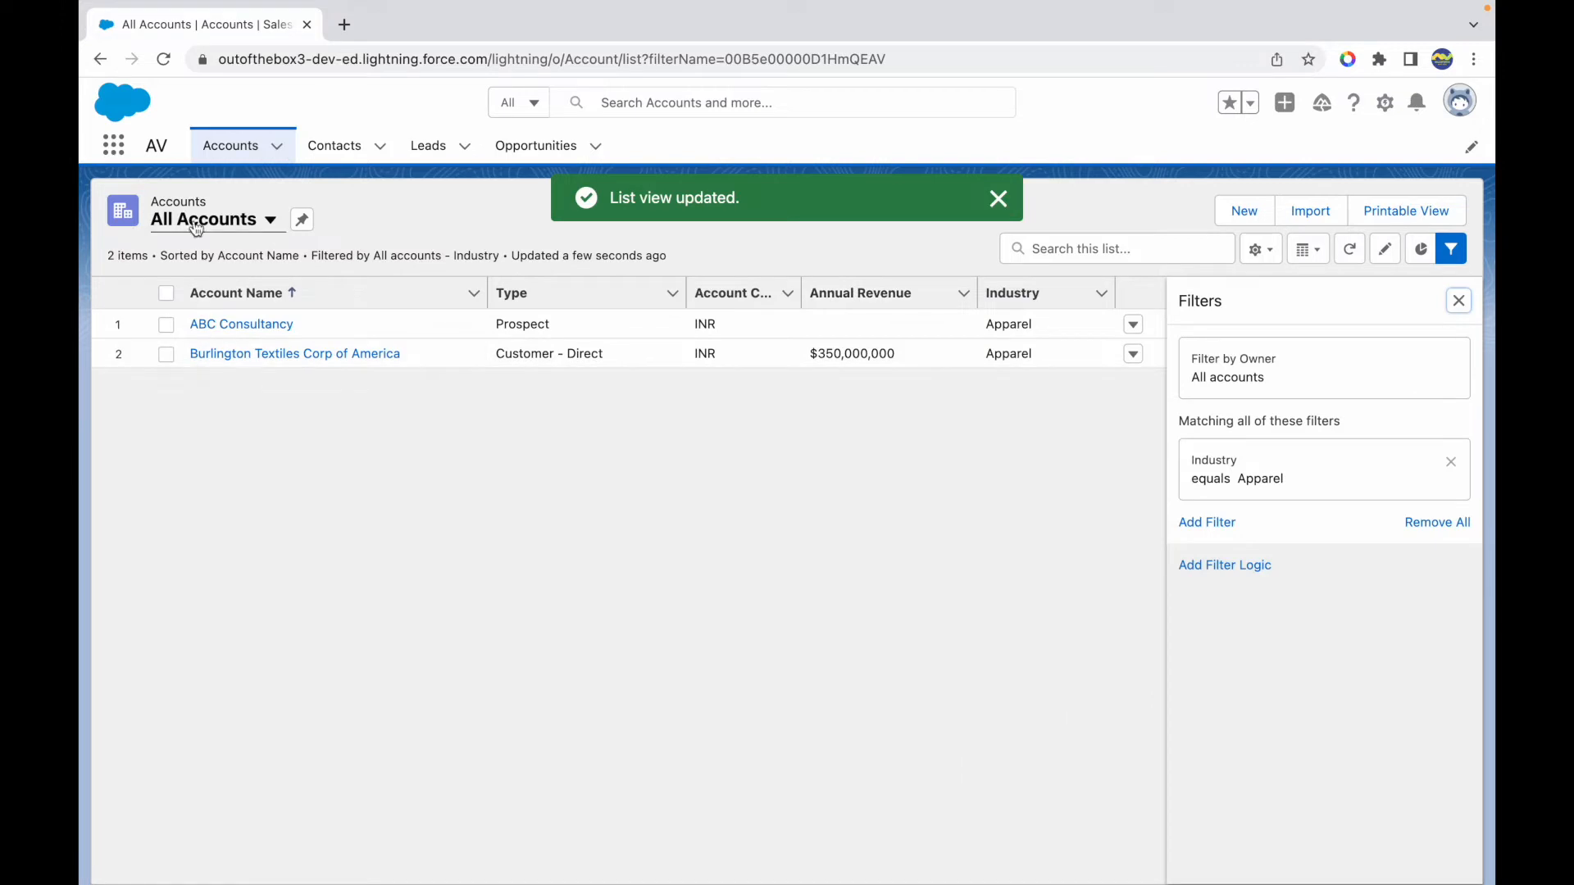
pyautogui.moveTo(613, 406)
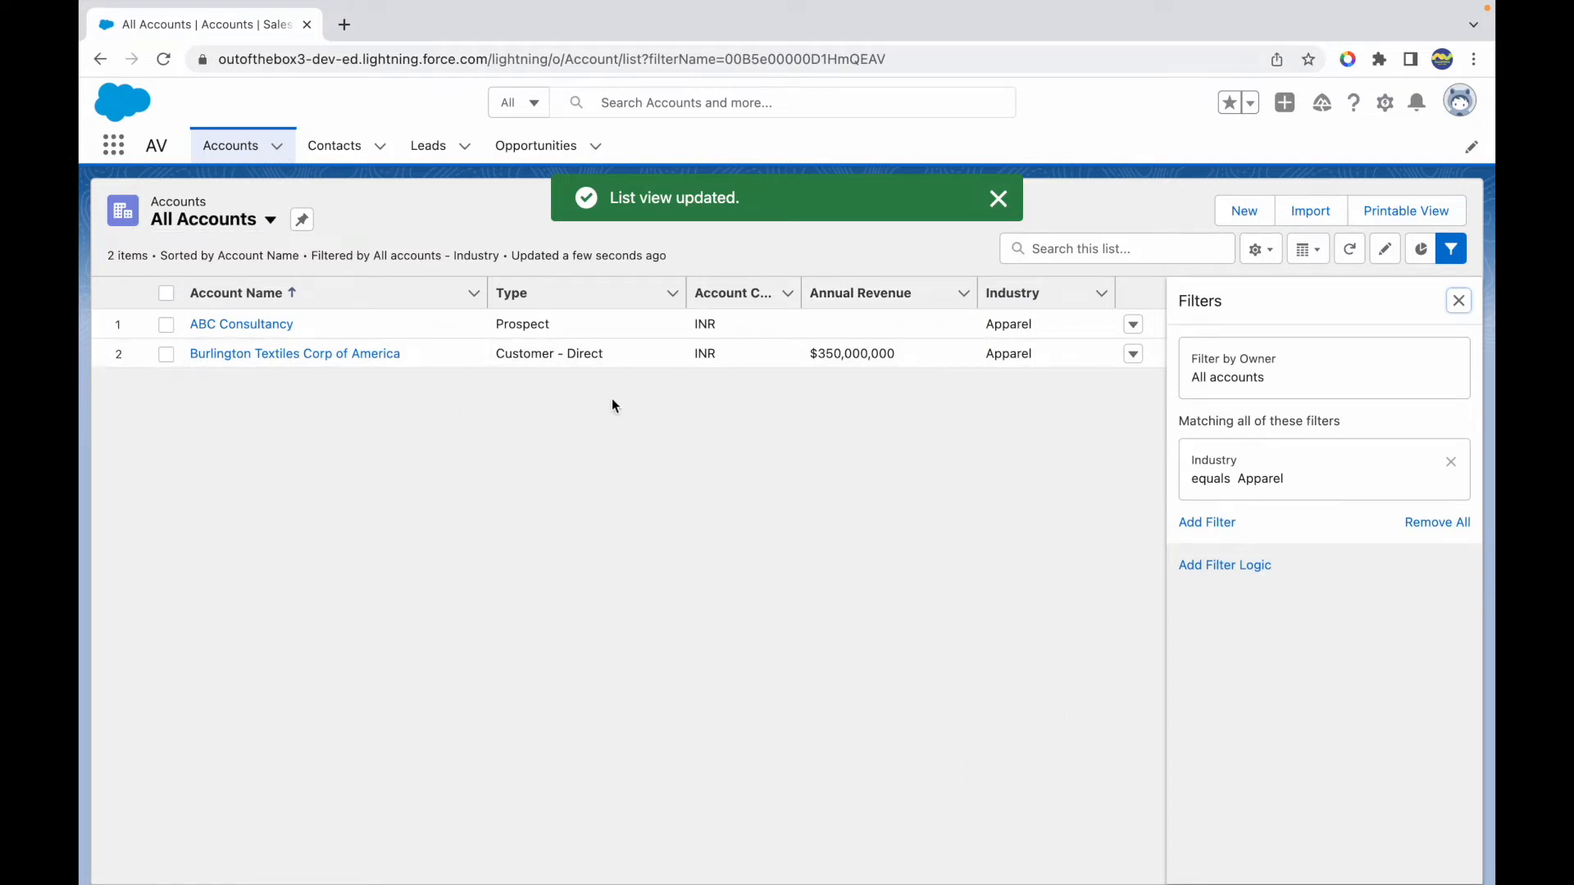
# Step: Add a filter Account Currency equals INR and save both filters to the list view
pyautogui.click(1206, 522)
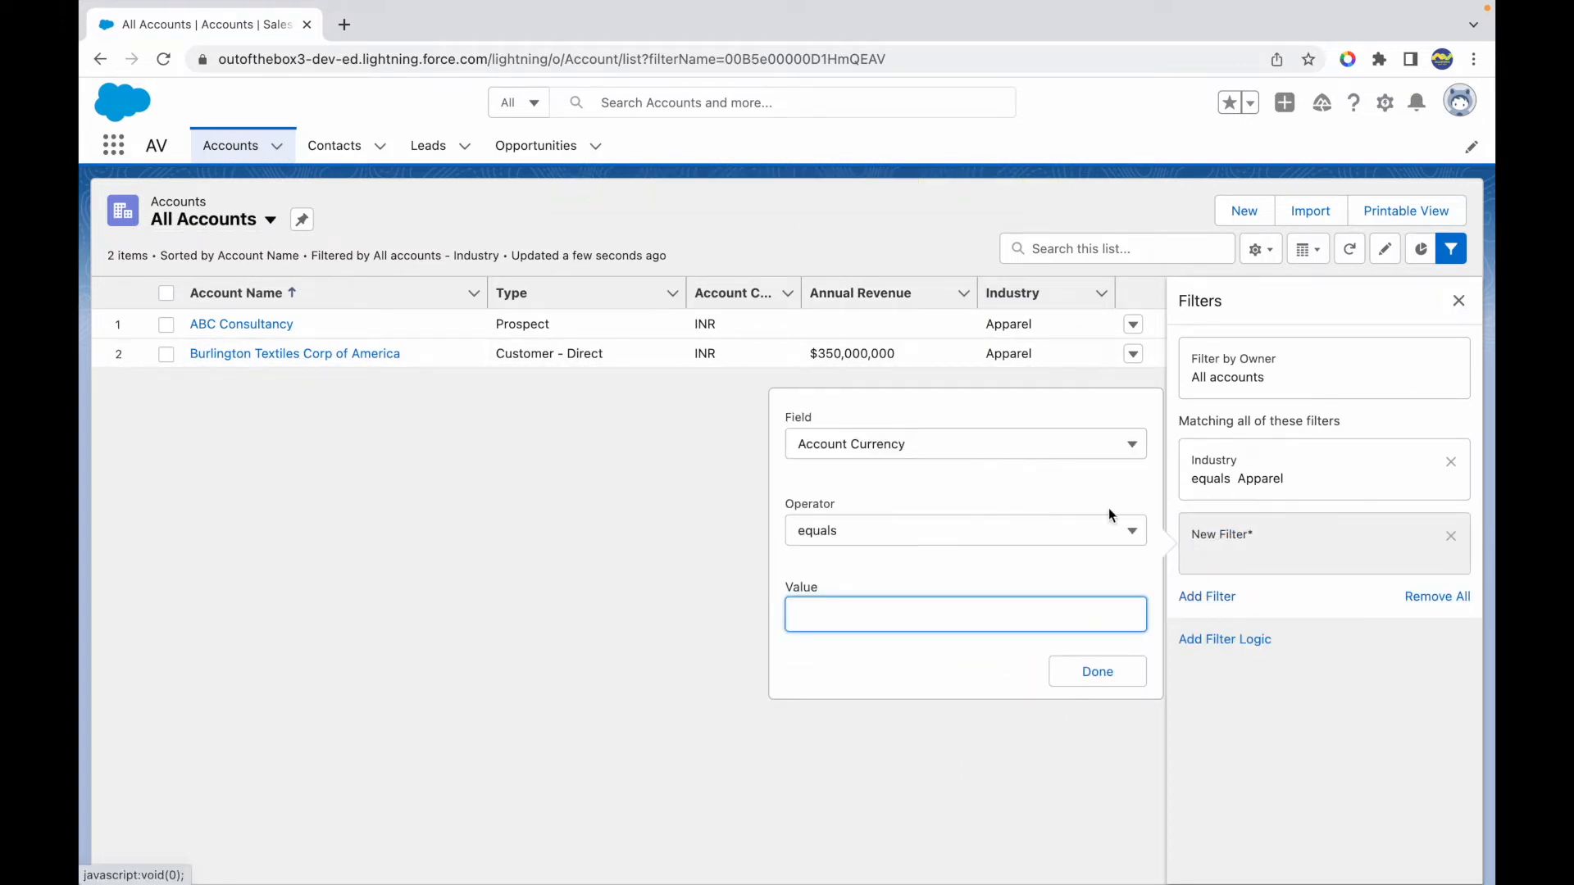
pyautogui.click(964, 613)
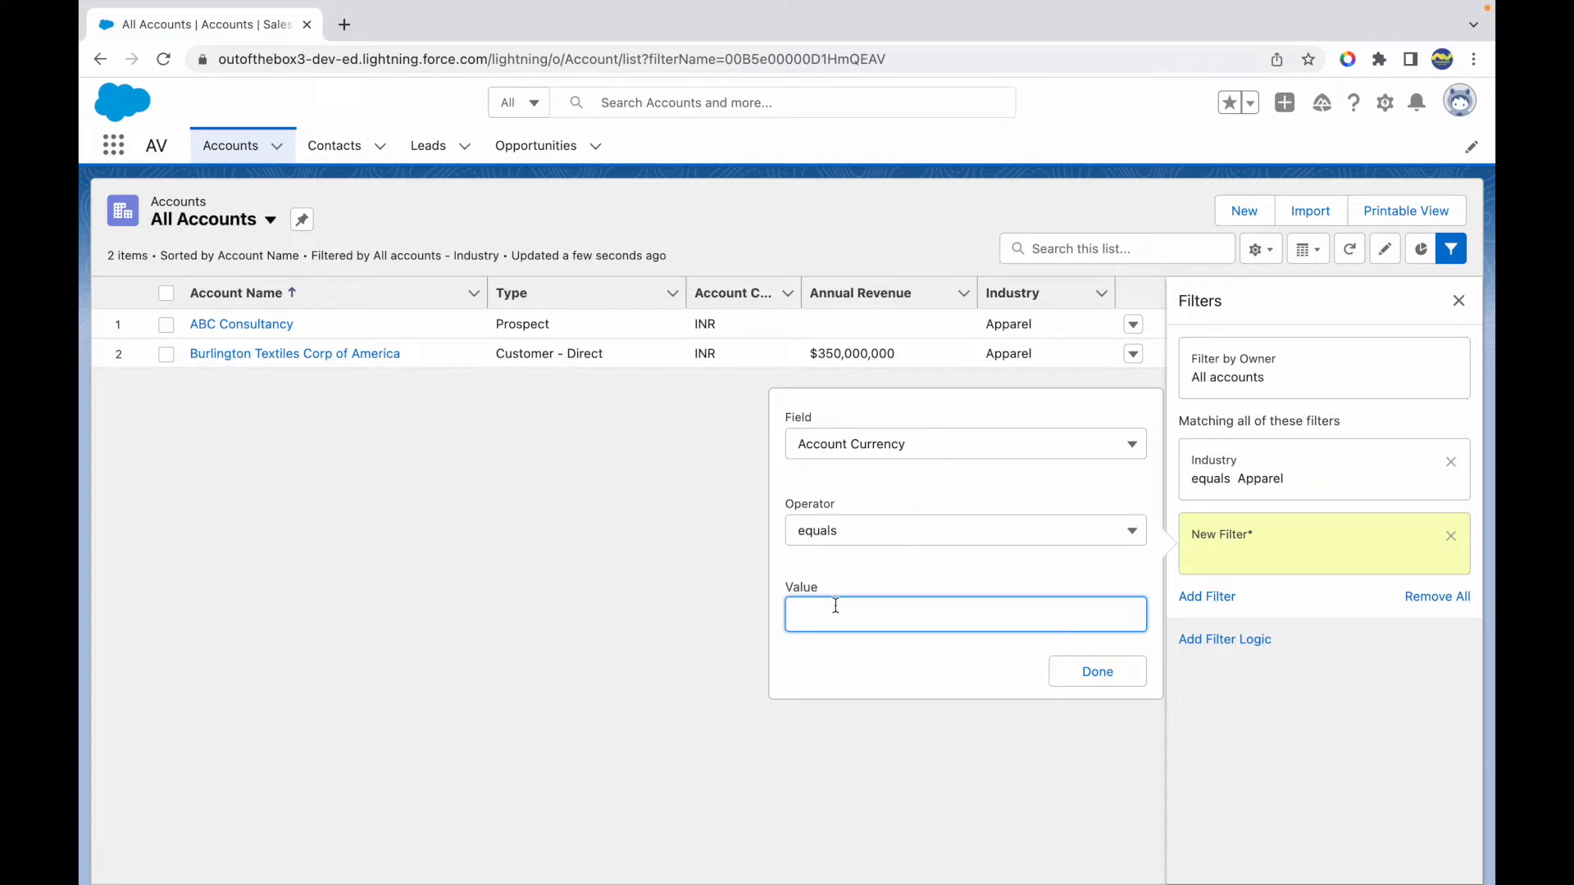
pyautogui.click(1095, 670)
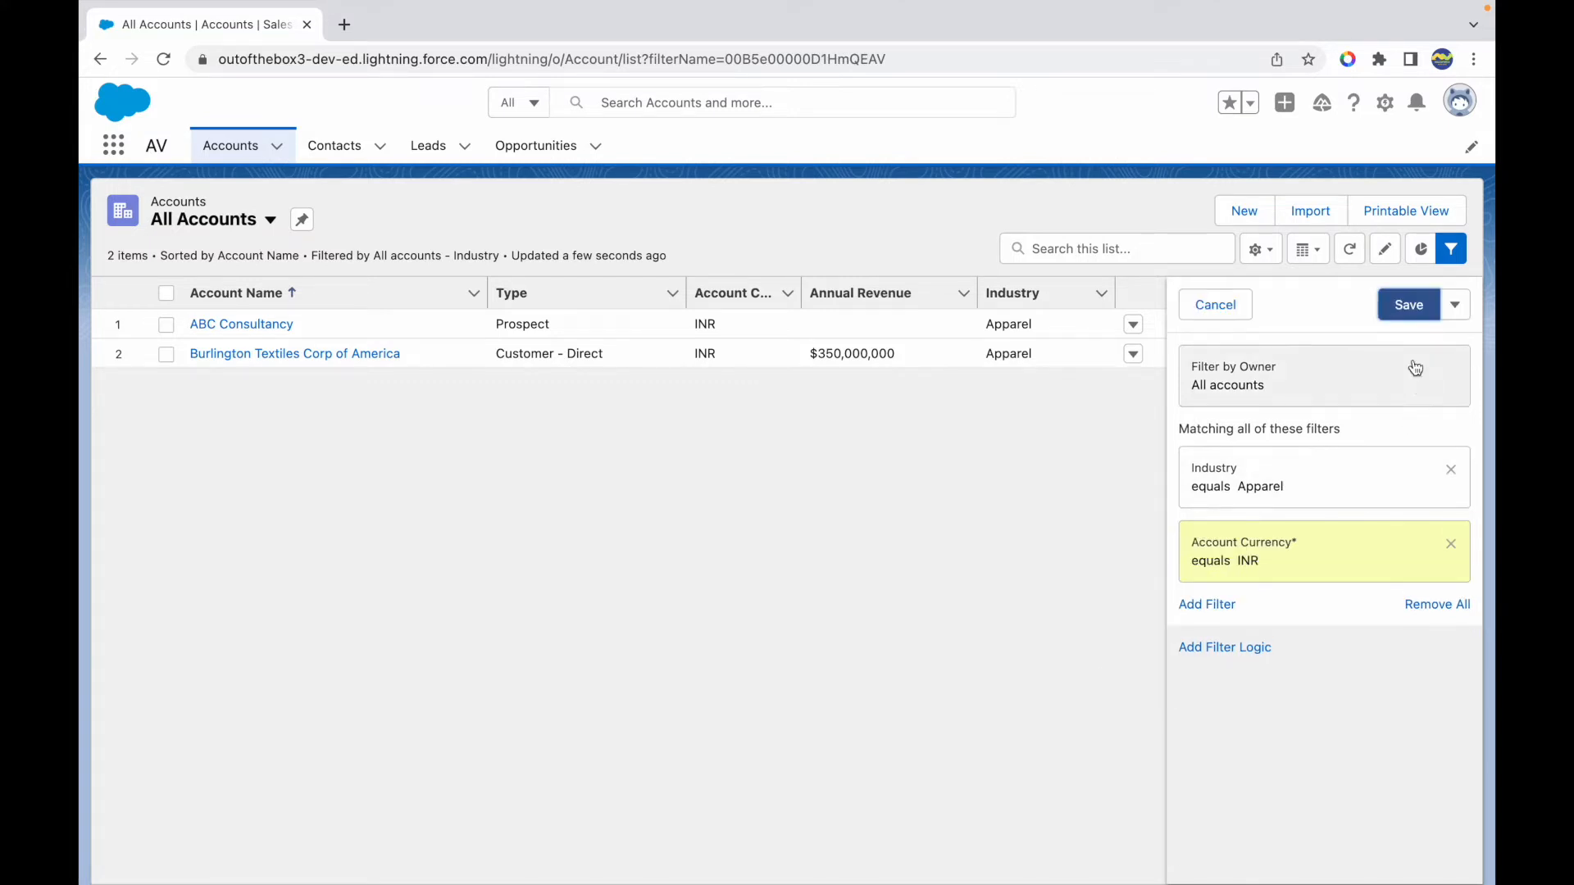
pyautogui.click(1408, 304)
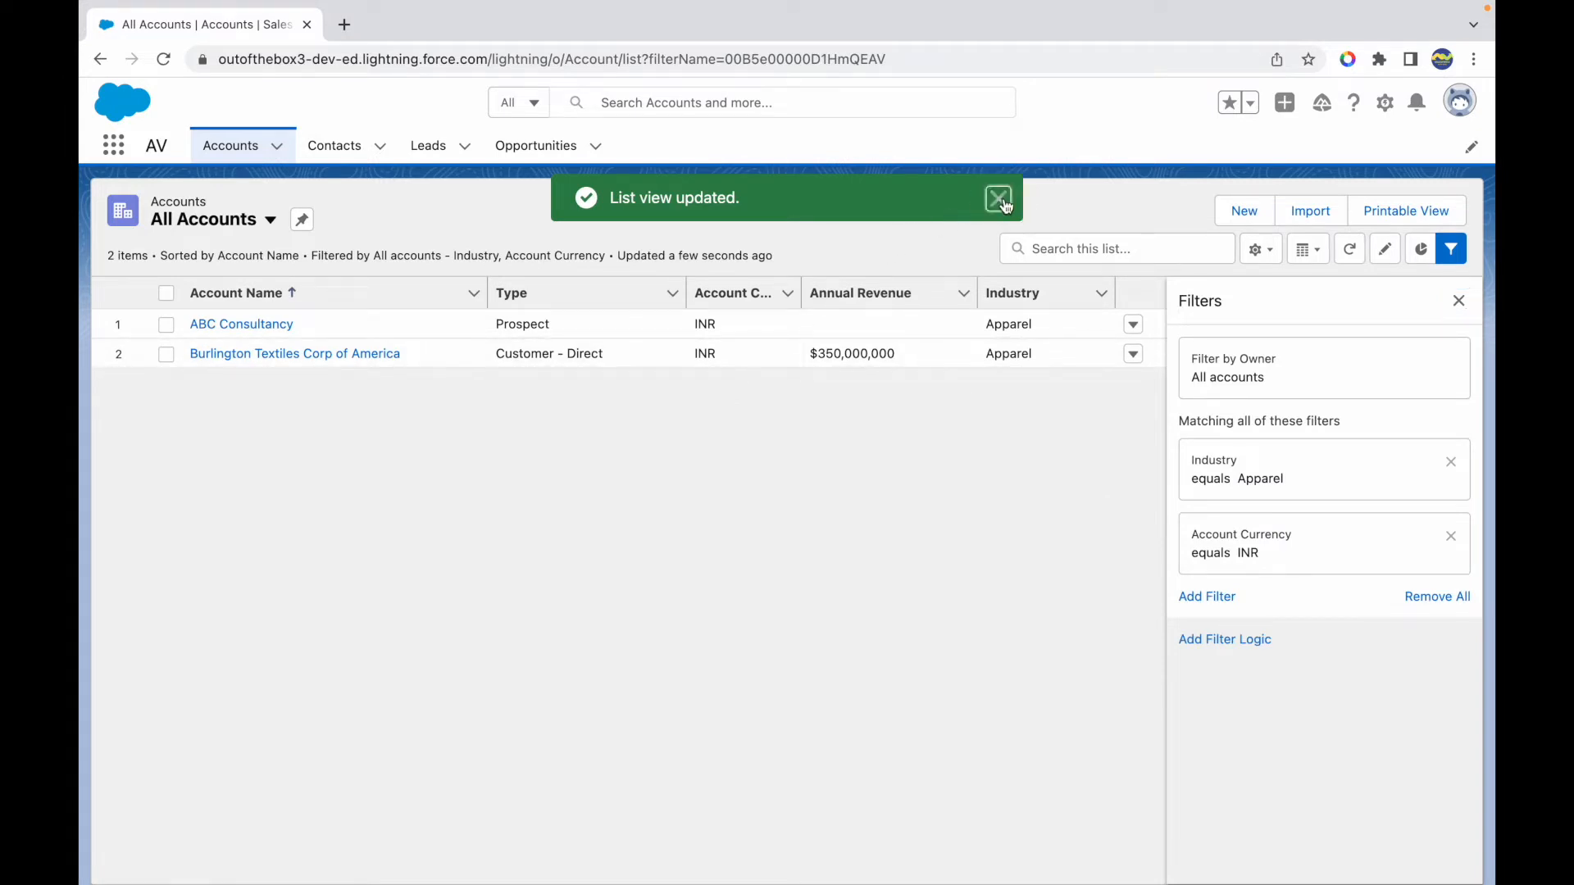
pyautogui.click(998, 198)
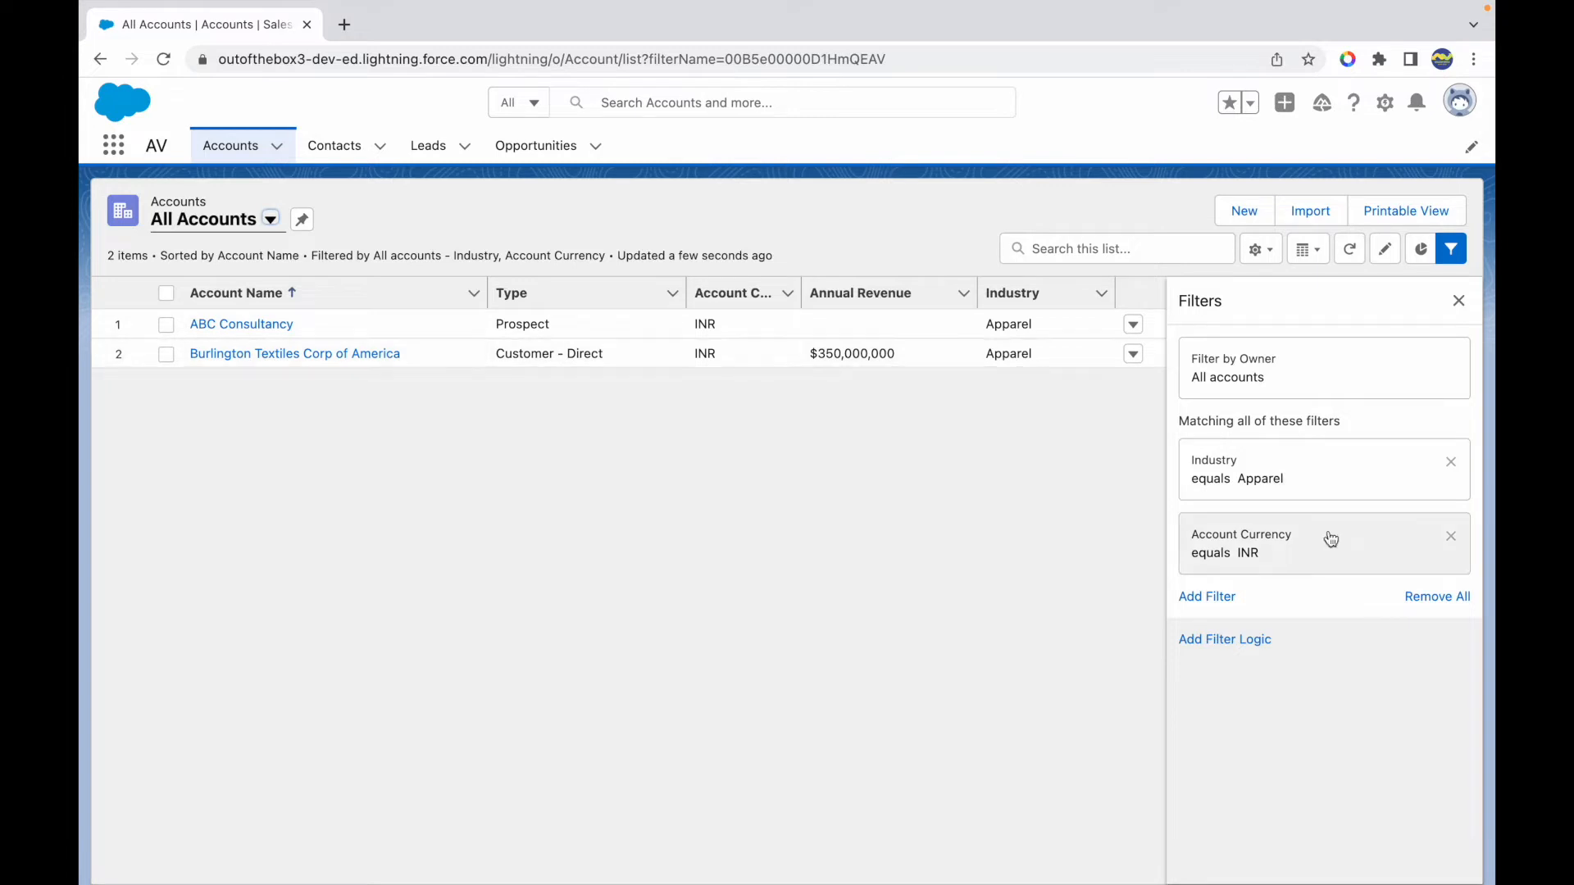
# Step: Add a third filter Type equals Prospect, narrowing the list to one account
pyautogui.click(1206, 596)
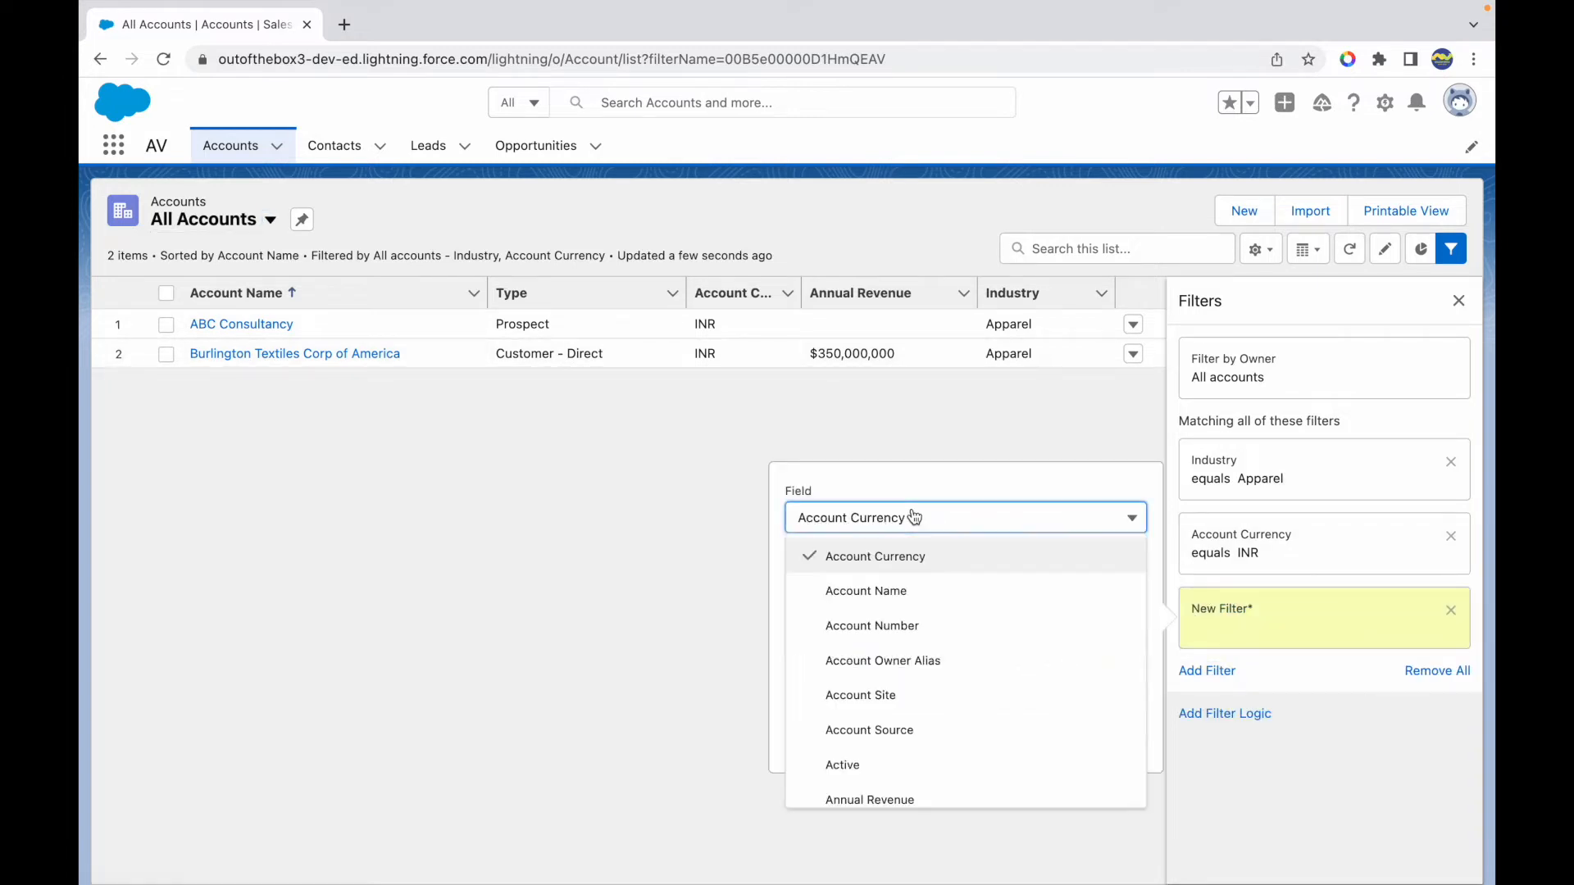
pyautogui.scroll(-3)
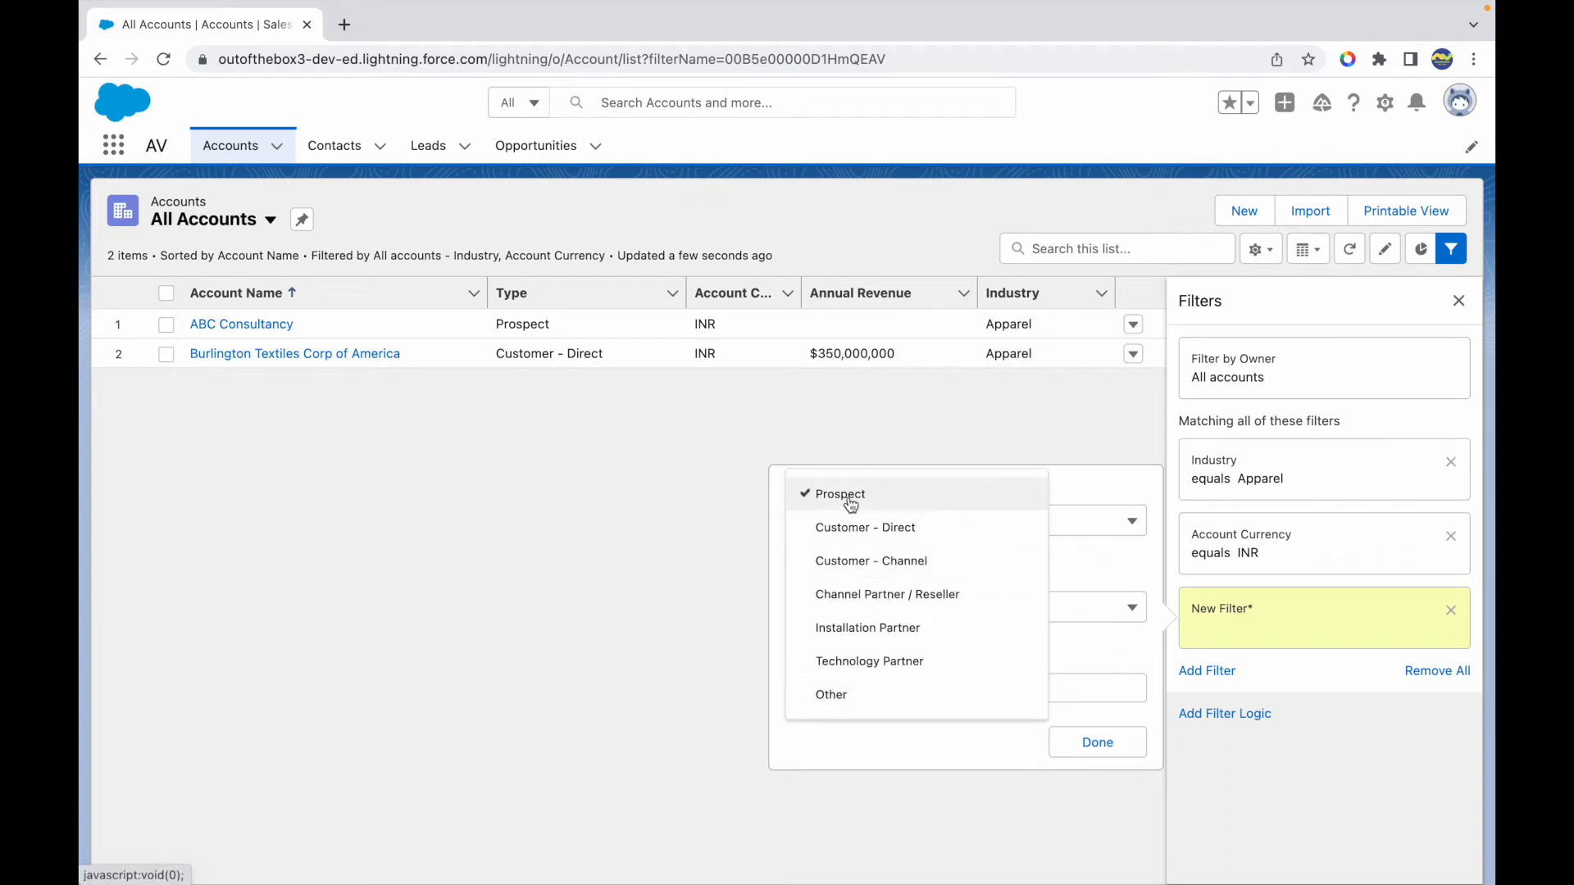
pyautogui.click(1458, 300)
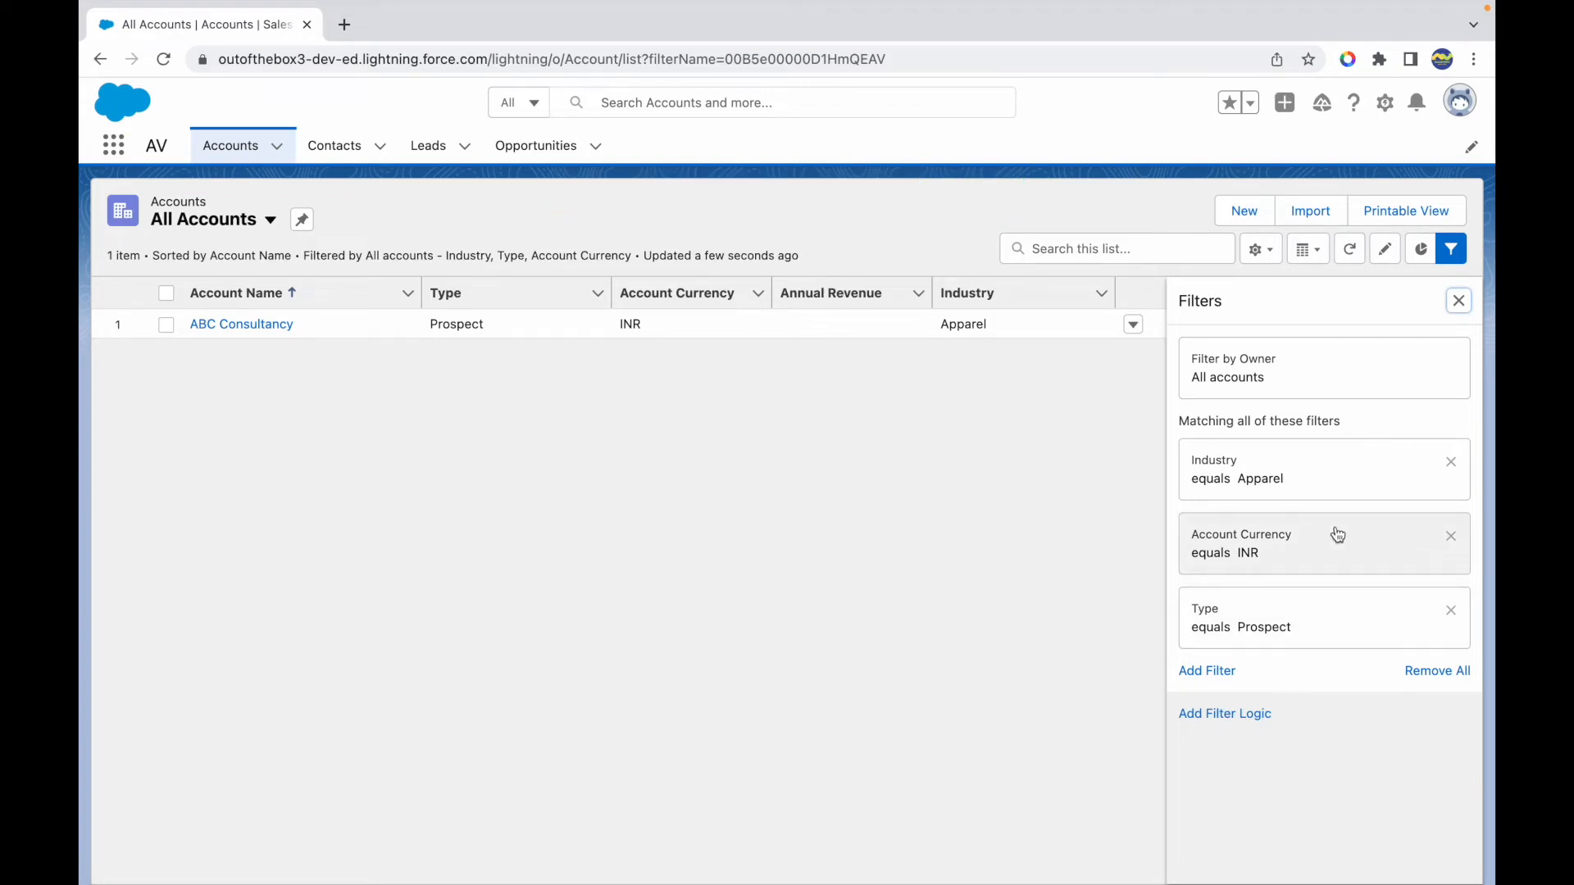
pyautogui.moveTo(1278, 649)
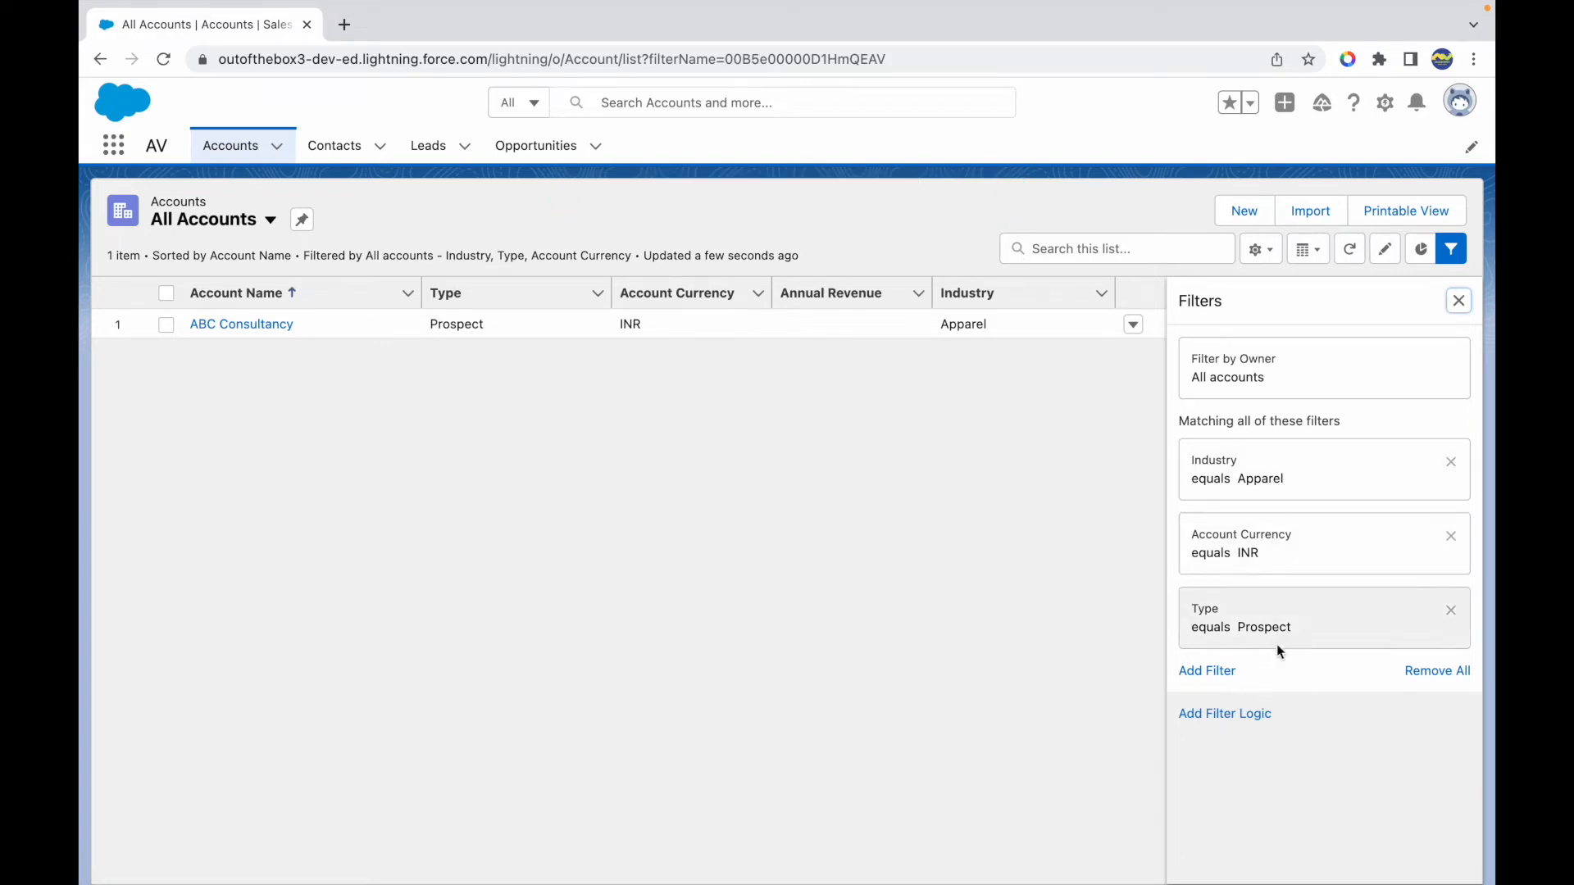
# Step: Enable custom filter logic, numbering the filters as 1 AND 2 AND 3
pyautogui.click(1223, 712)
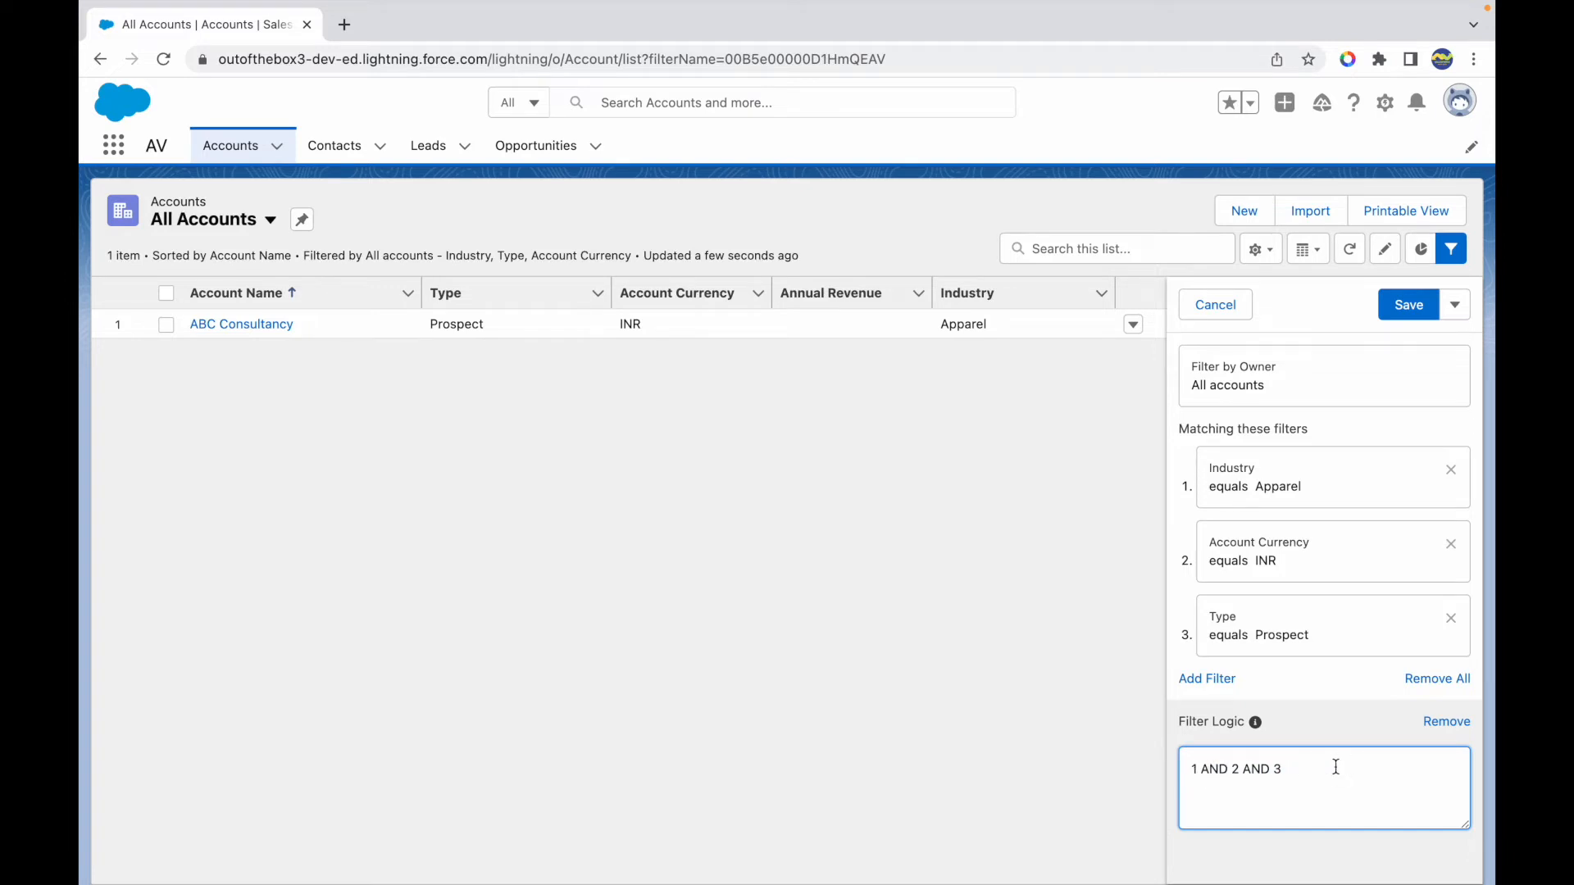
pyautogui.moveTo(1274, 487)
pyautogui.write('O')
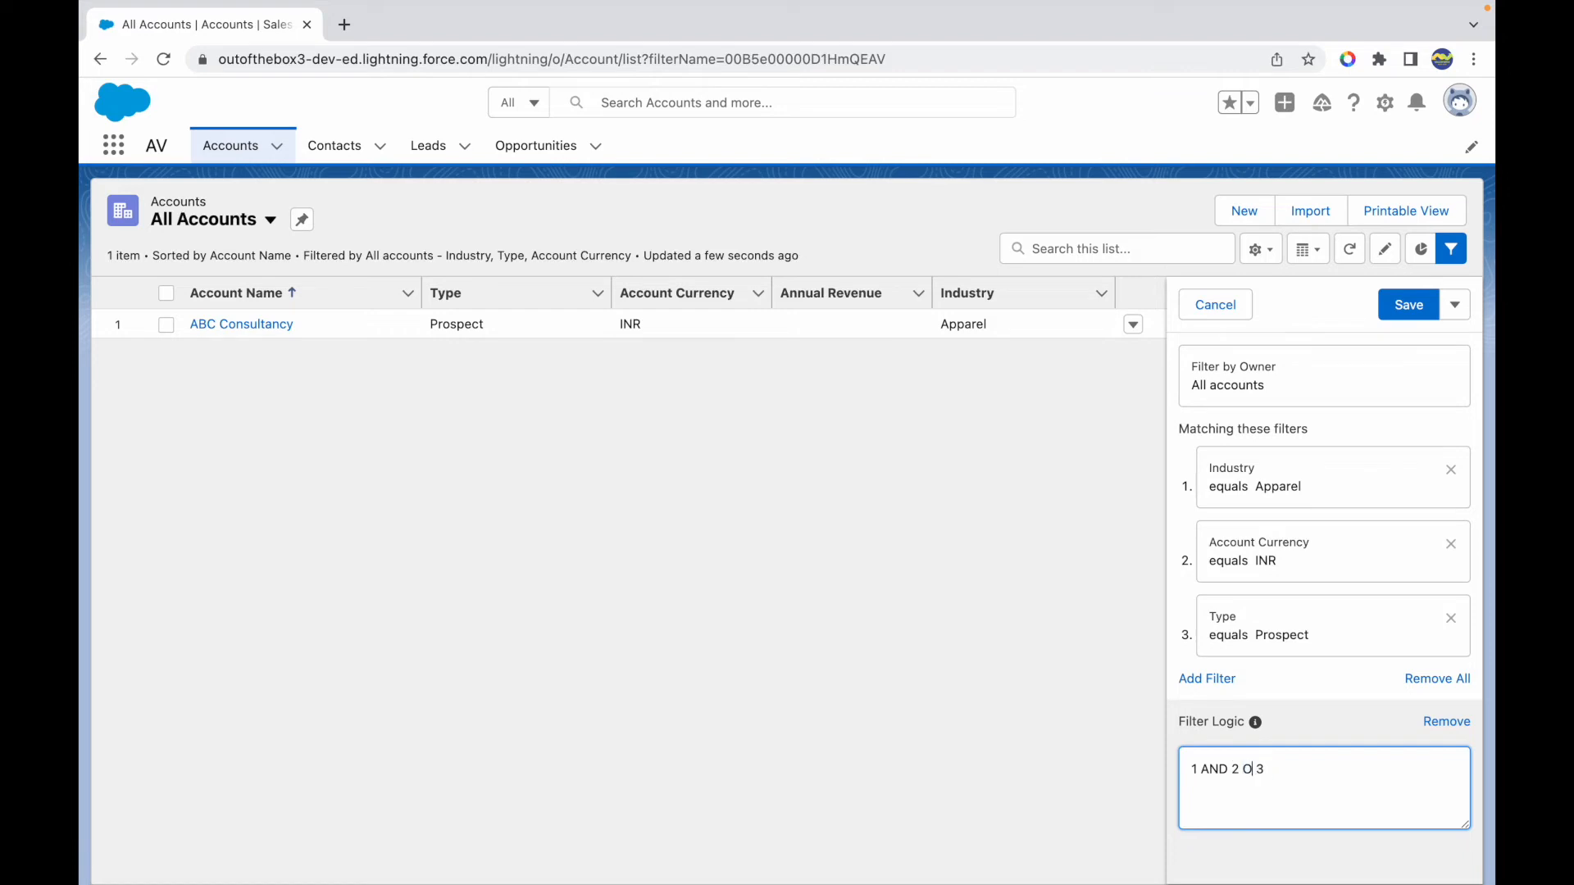
# Step: Finish the filter logic as 1 AND (2 OR 3) and save the list view
pyautogui.write('(R')
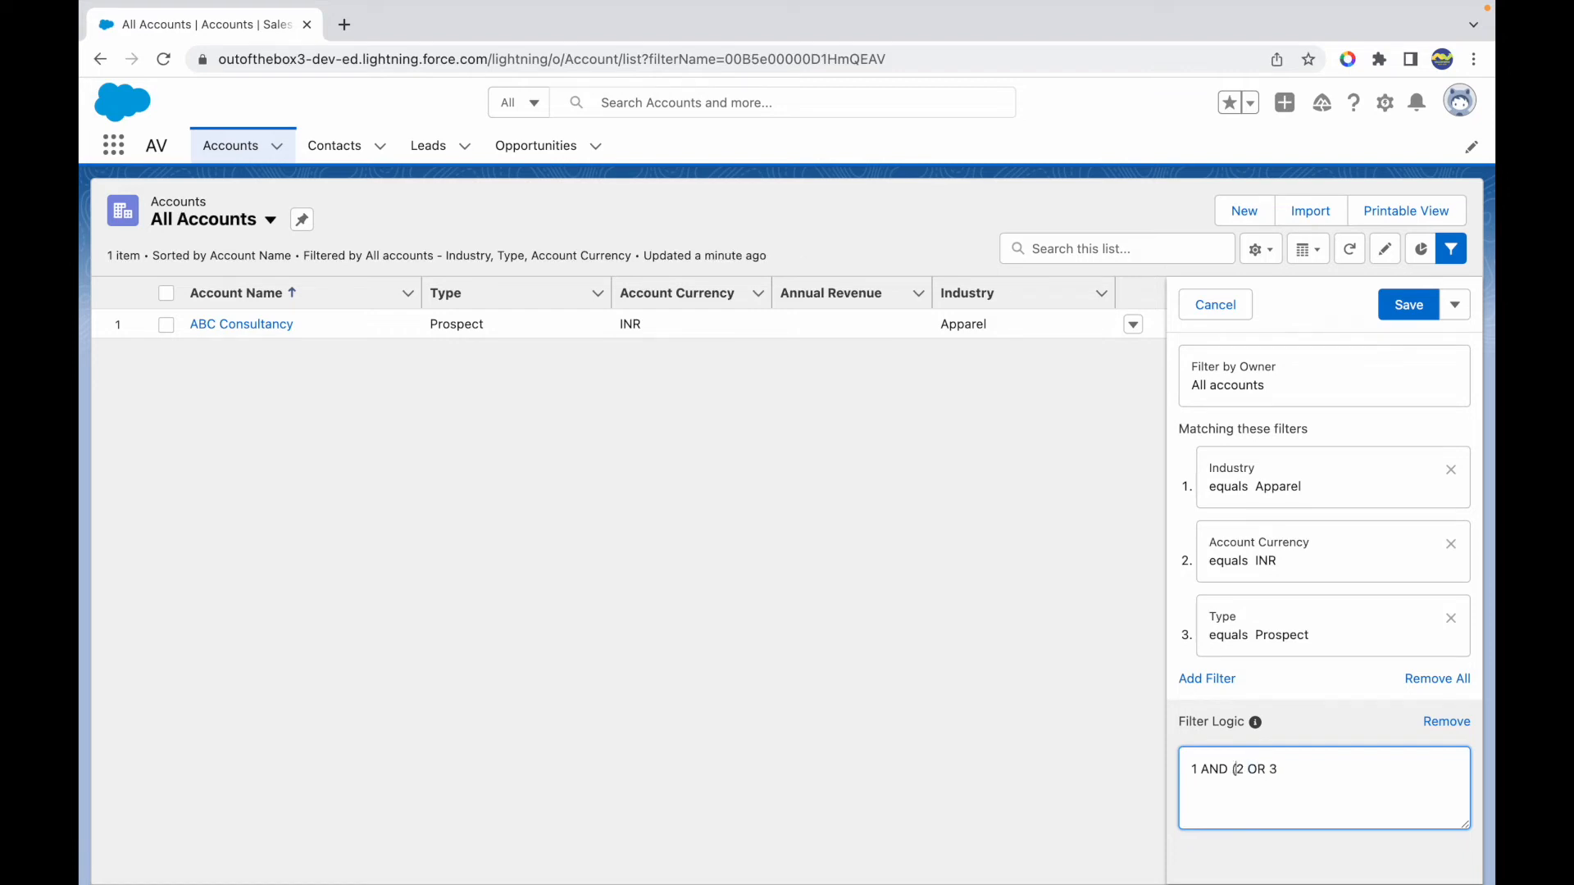
pyautogui.write(')')
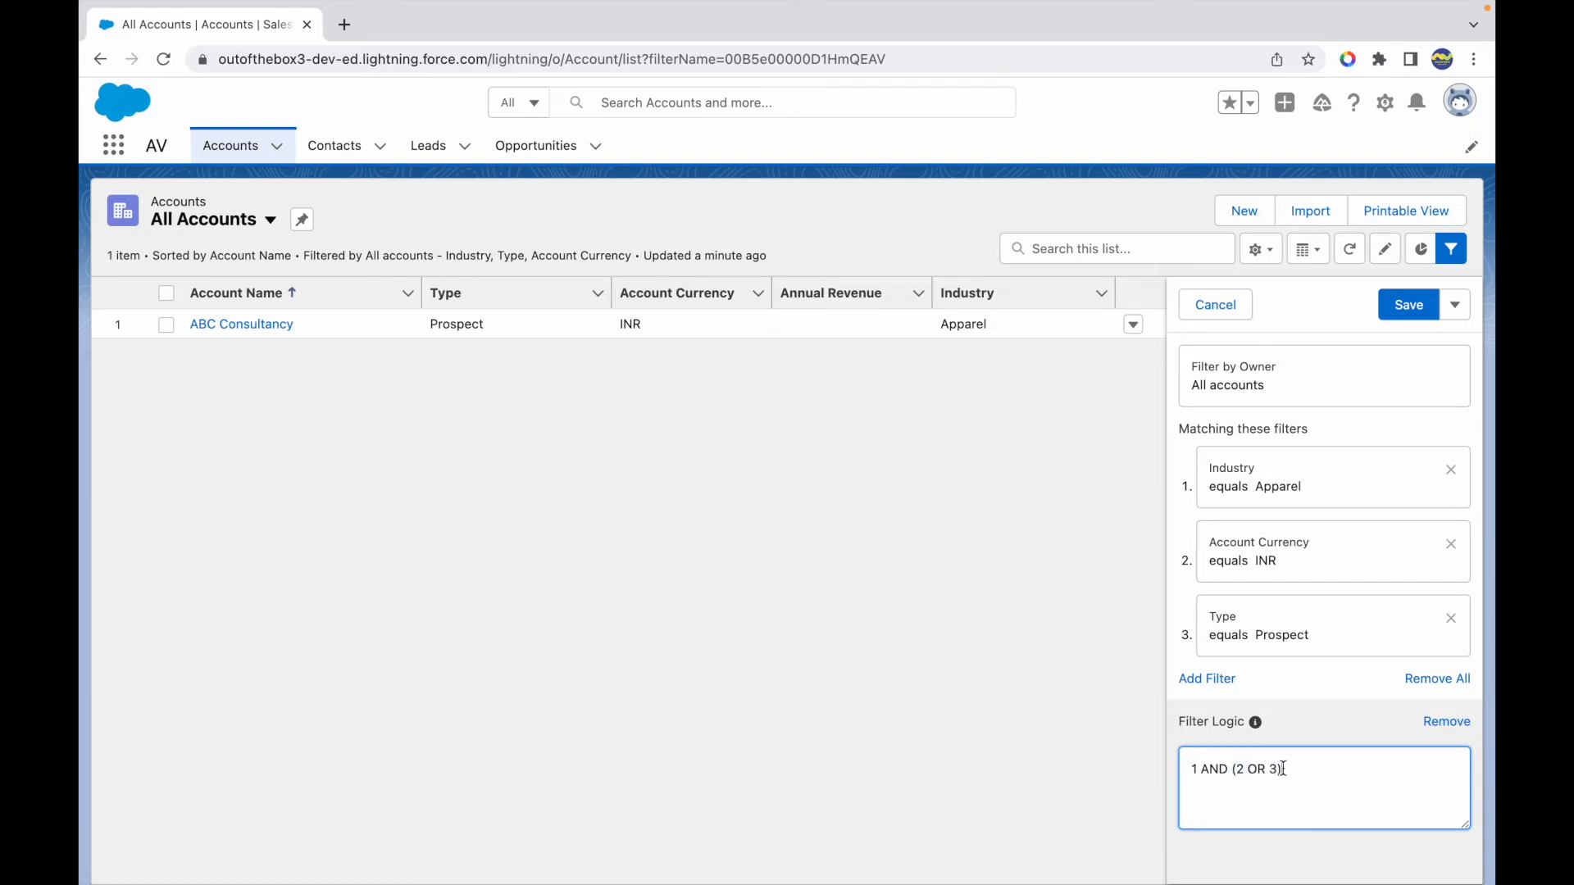
pyautogui.click(1408, 304)
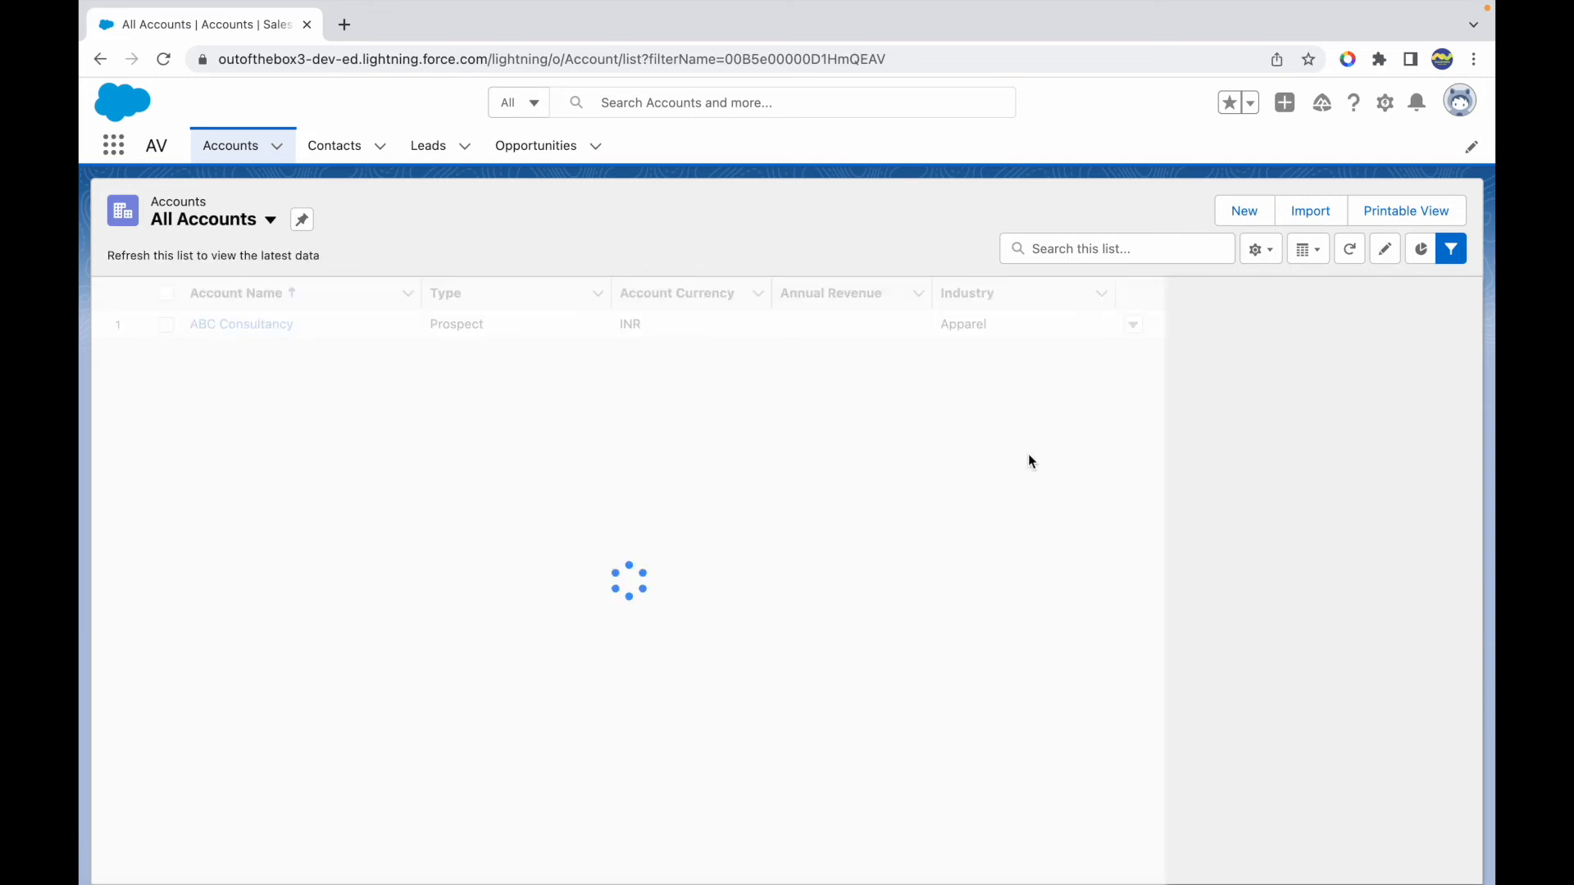
# Step: Reopen the Filters panel to review the saved 1 AND (2 OR 3) logic showing 2 accounts
pyautogui.click(1449, 248)
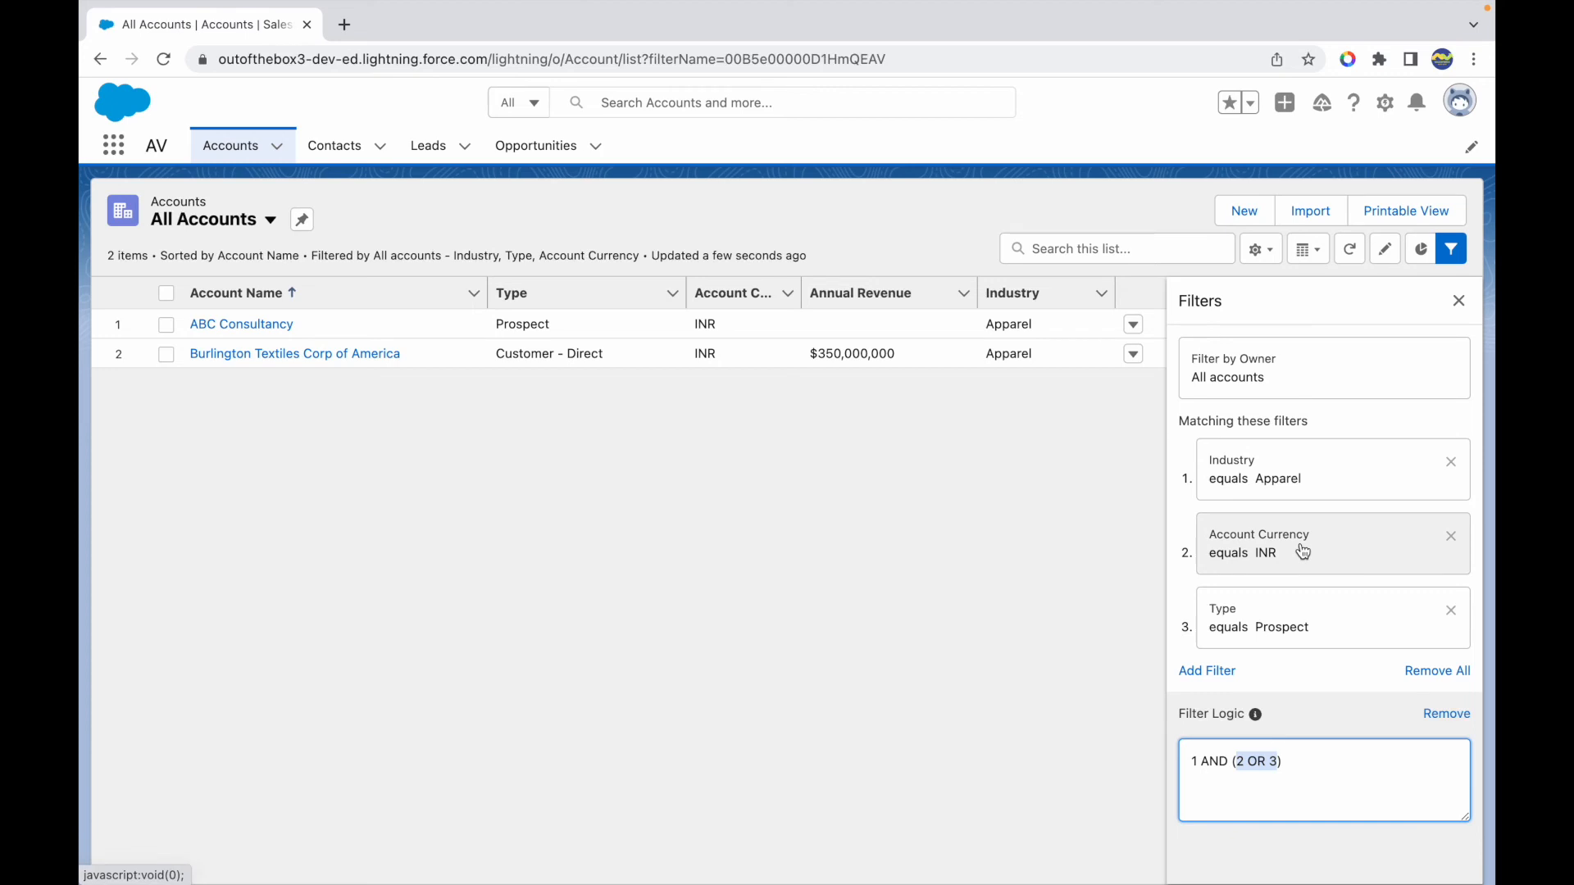
pyautogui.moveTo(1054, 498)
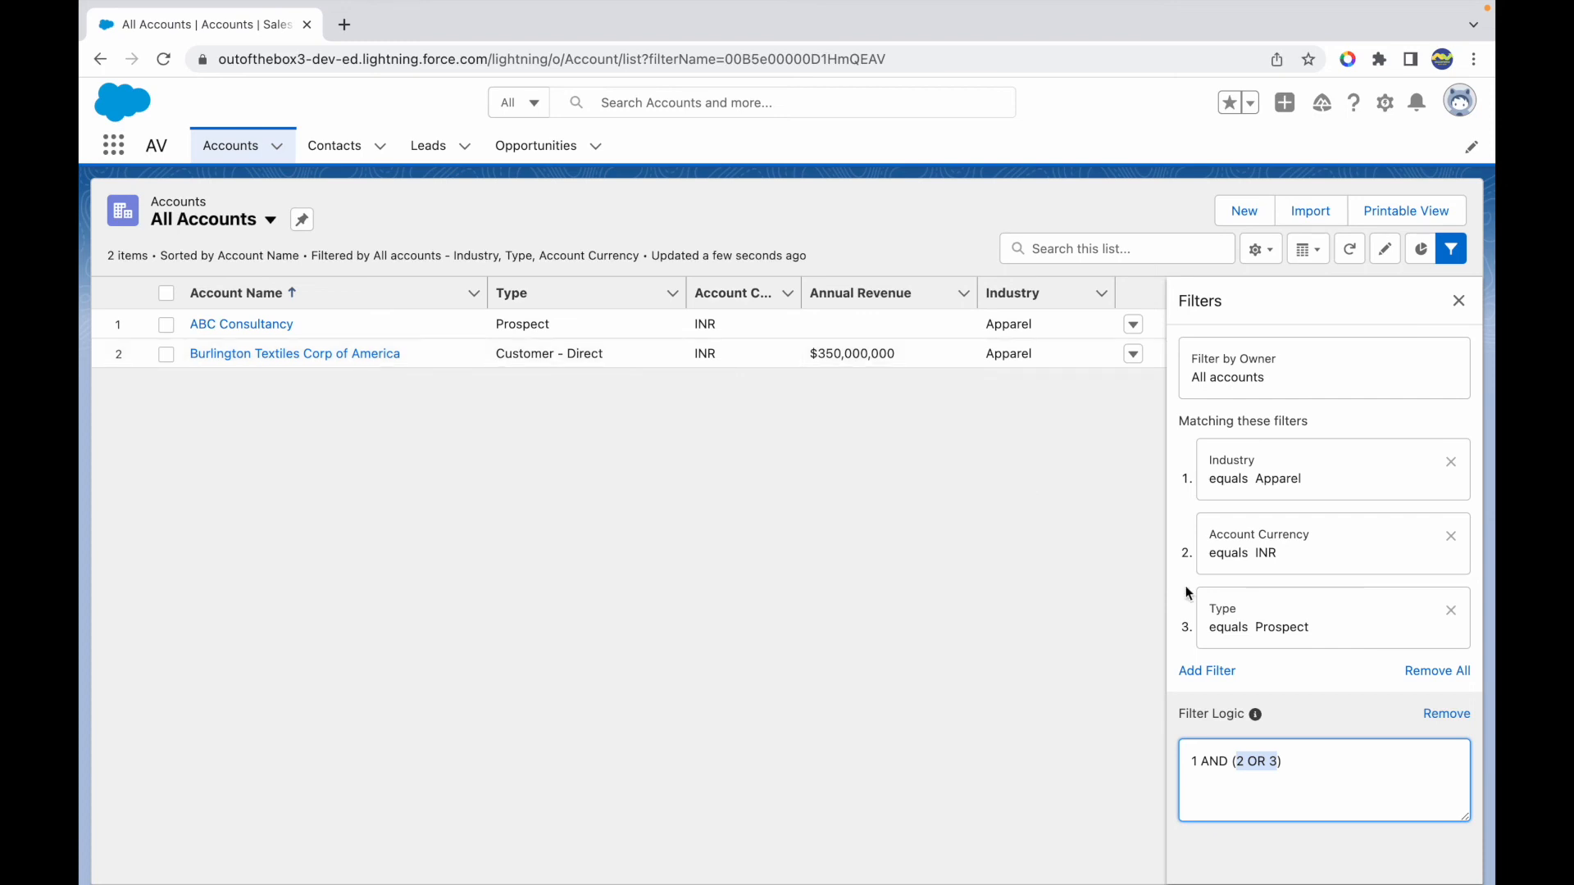
# Step: Append AND (4 OR 5 OR 6) to the filter logic, leaving it unsaved
pyautogui.click(1287, 761)
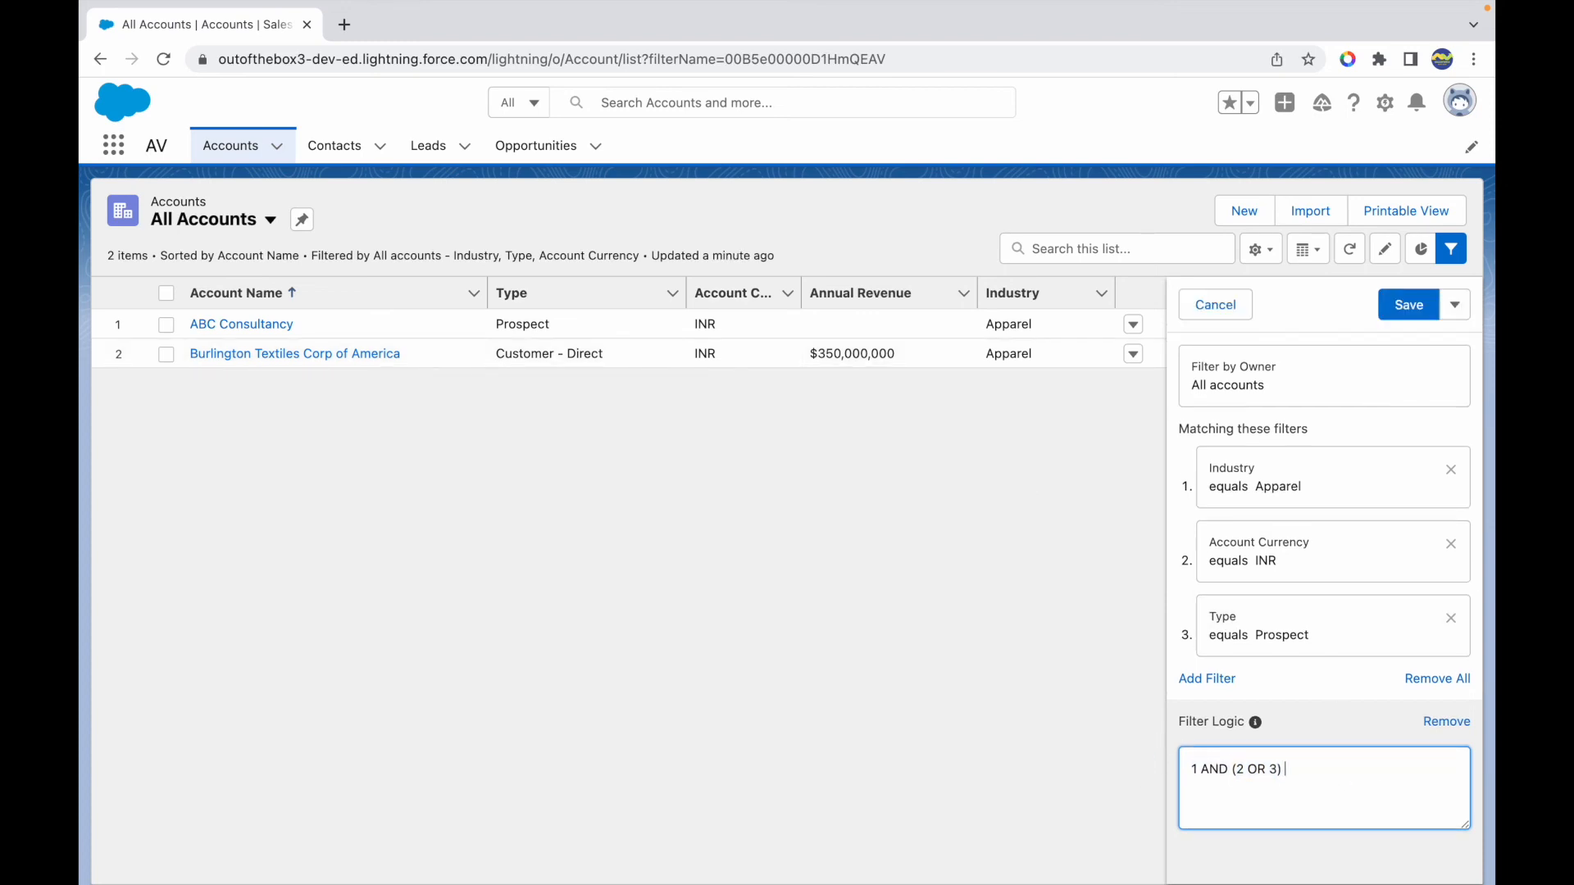
pyautogui.write('AND (4 O')
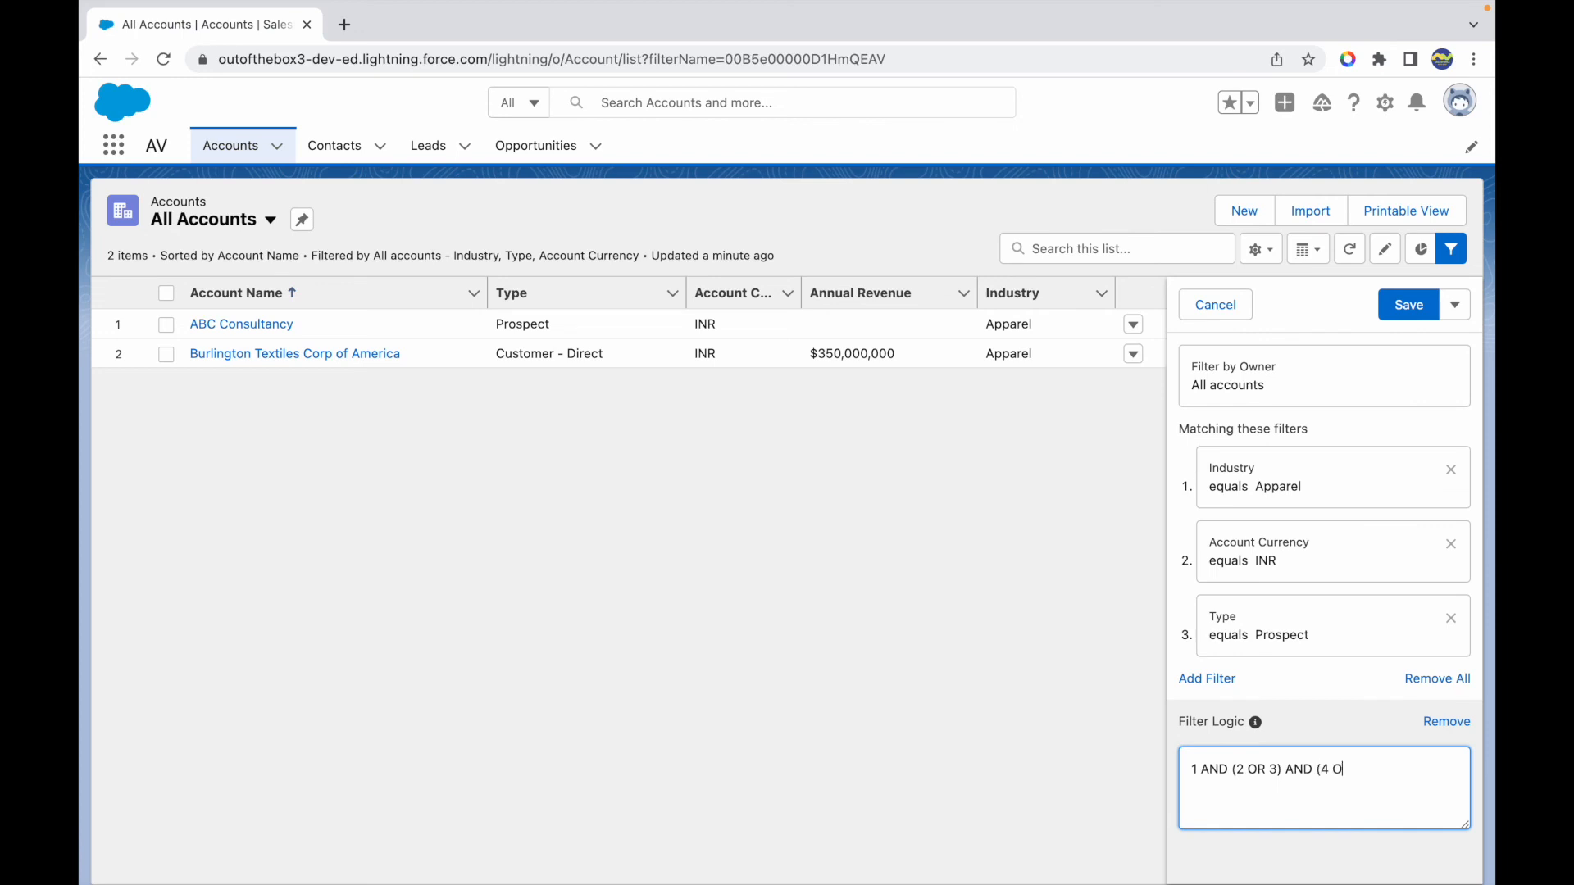
pyautogui.write('R 5 OR 6')
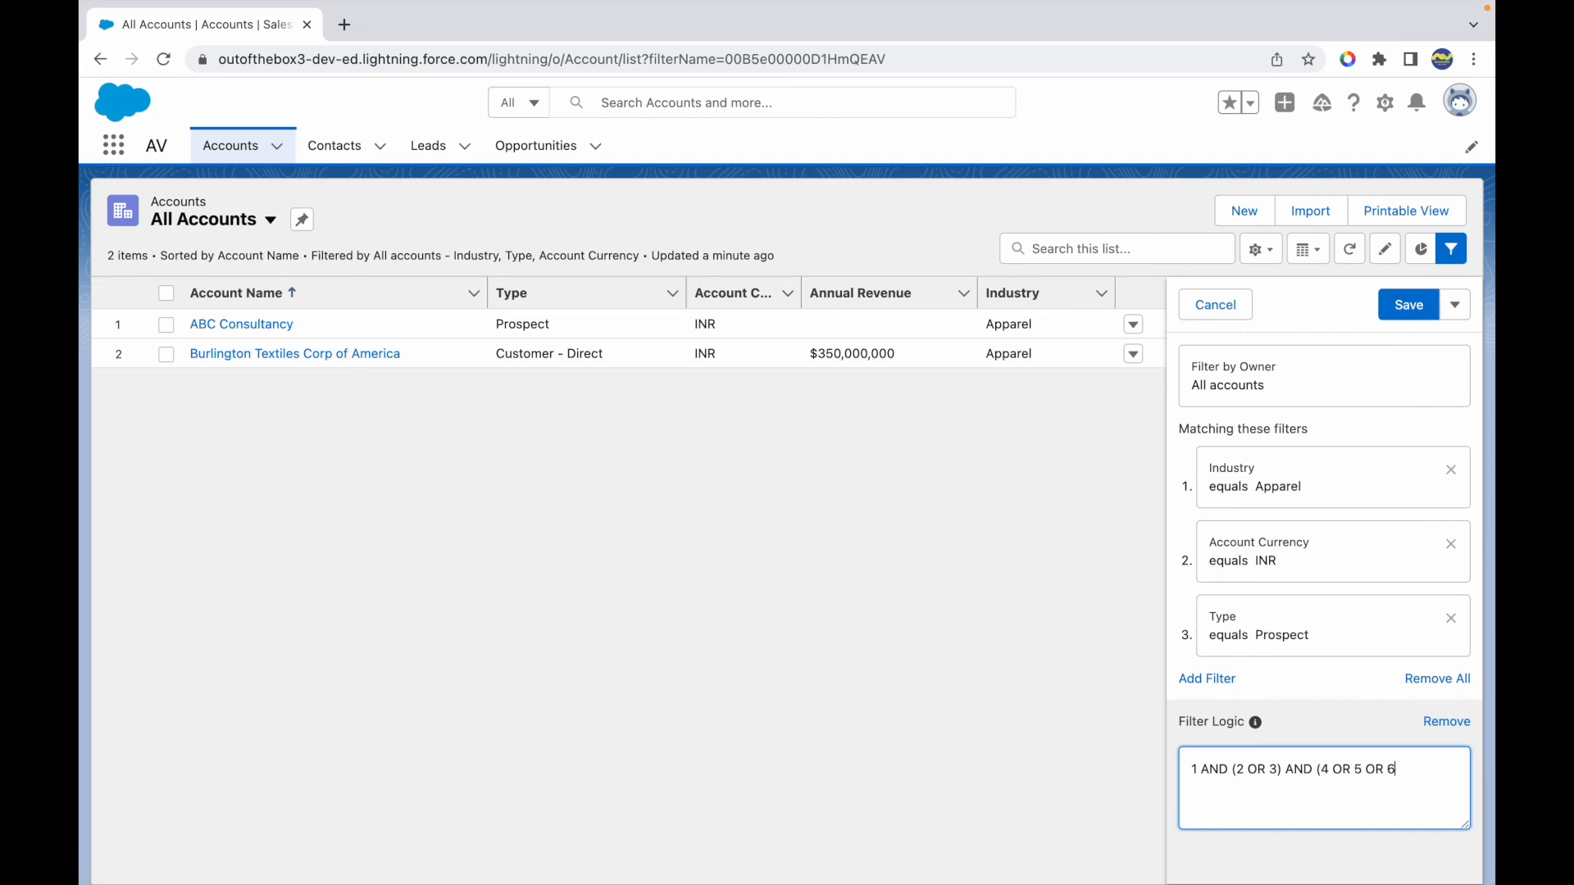
pyautogui.write(')')
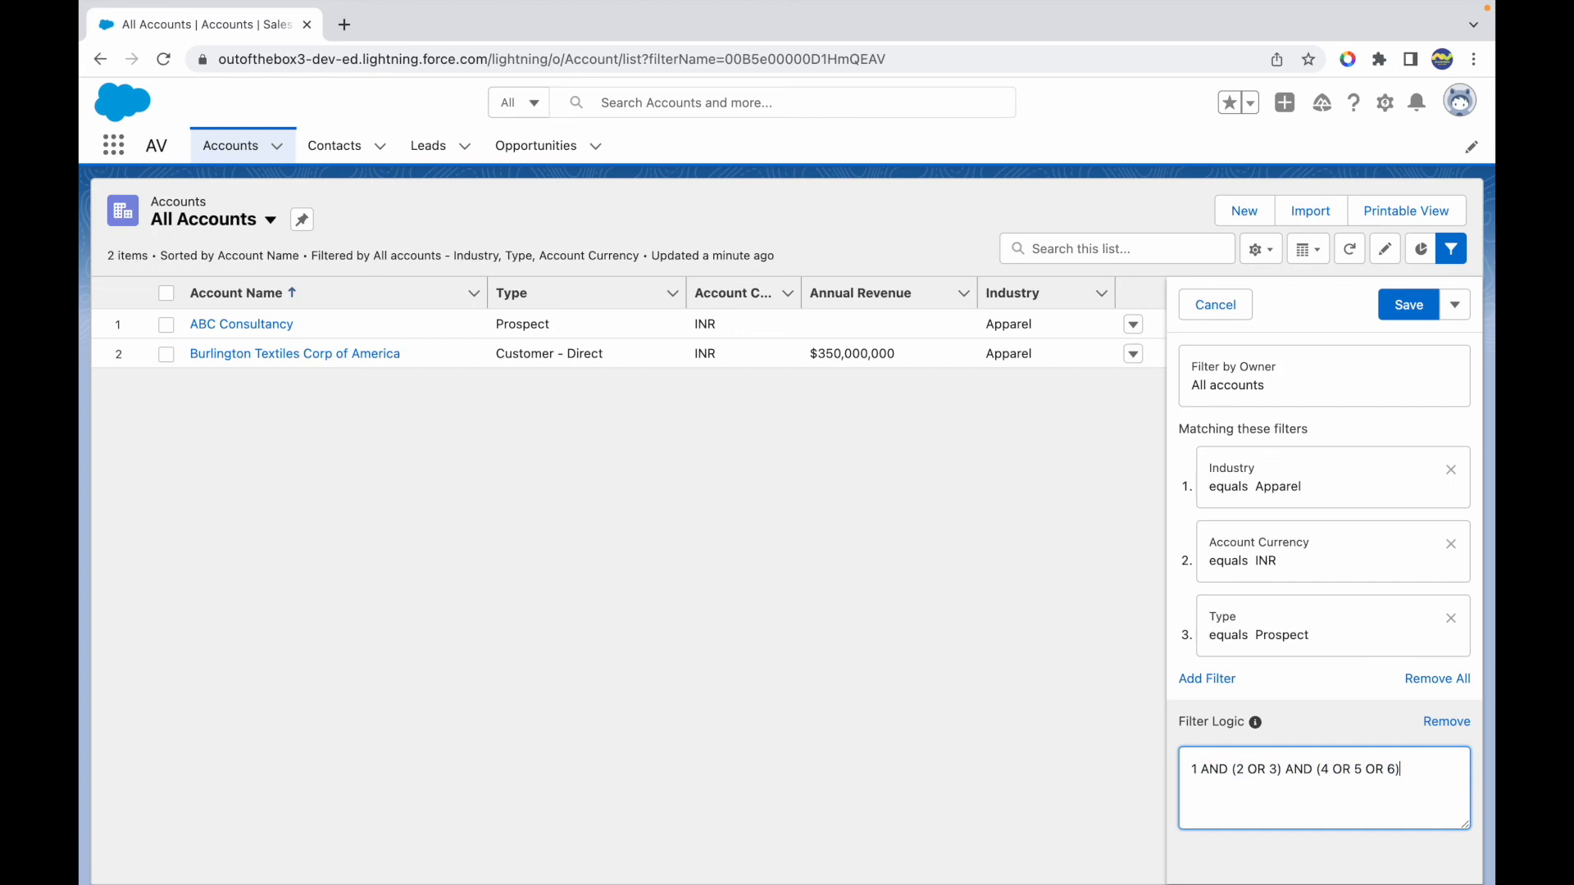